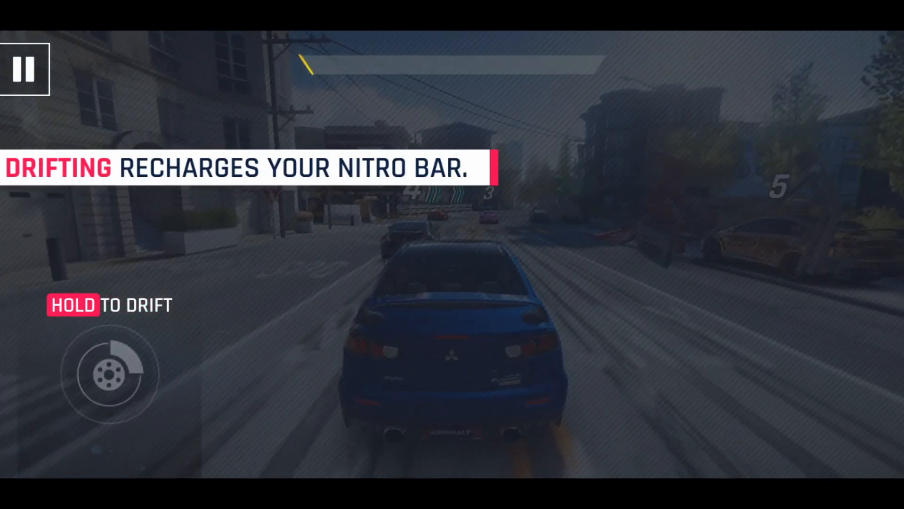
# Play the Asphalt 9 city race in the blue sedan, then return to the Windows desktop
pyautogui.click(108, 372)
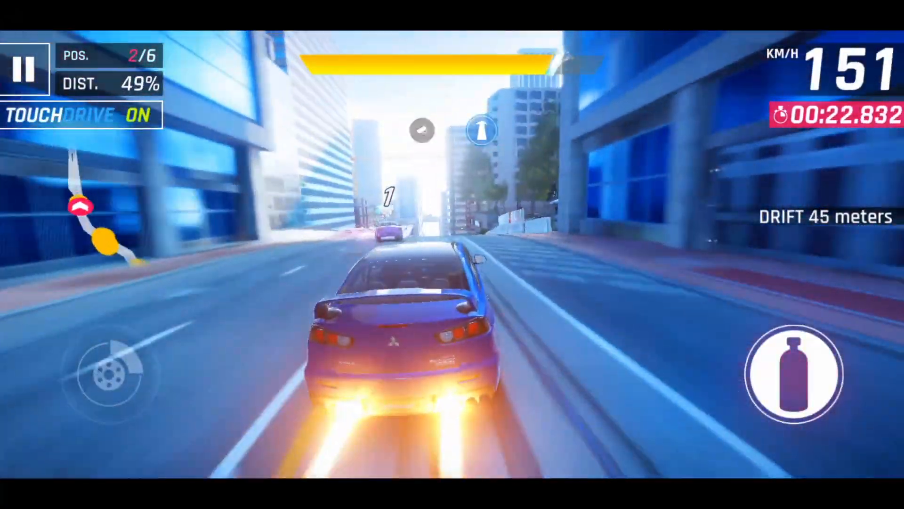
pyautogui.click(794, 374)
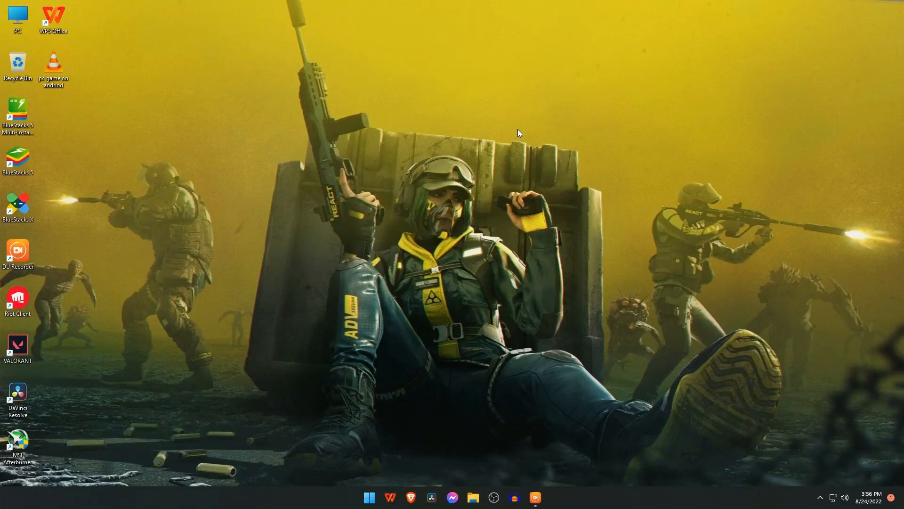
# Search the web for 'MUMU' in Brave and open the mumuglobal.com official site
pyautogui.click(411, 500)
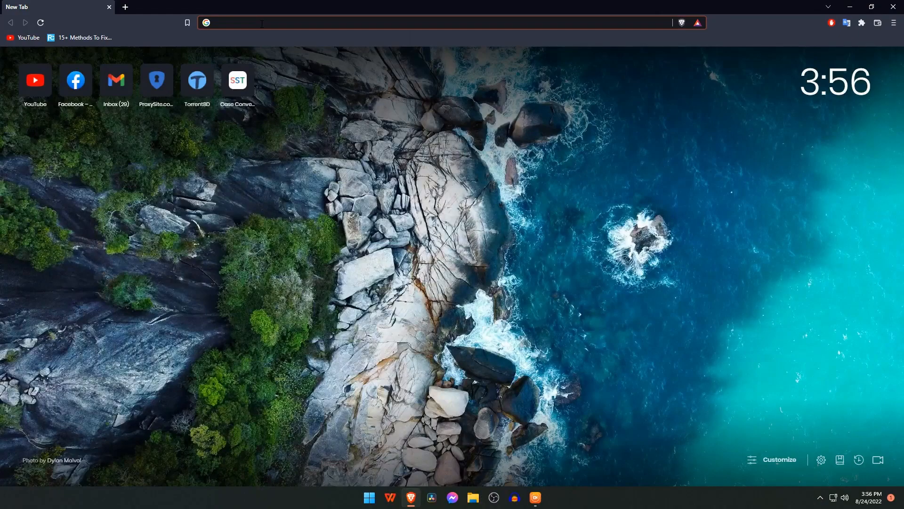
pyautogui.write('MUMU&oq=MUMU+&aqs=chrome..69i57.6865j0j1&sourceid=chrome&ie=UTF-8')
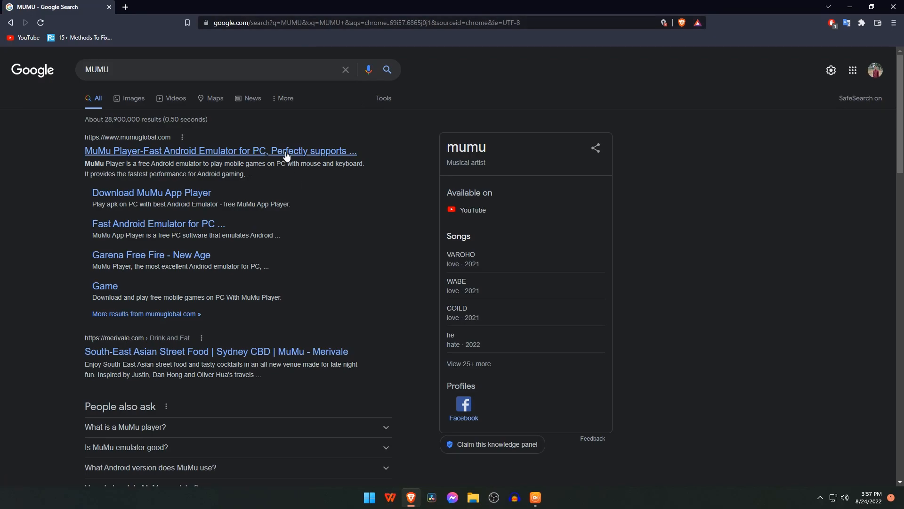
pyautogui.click(220, 151)
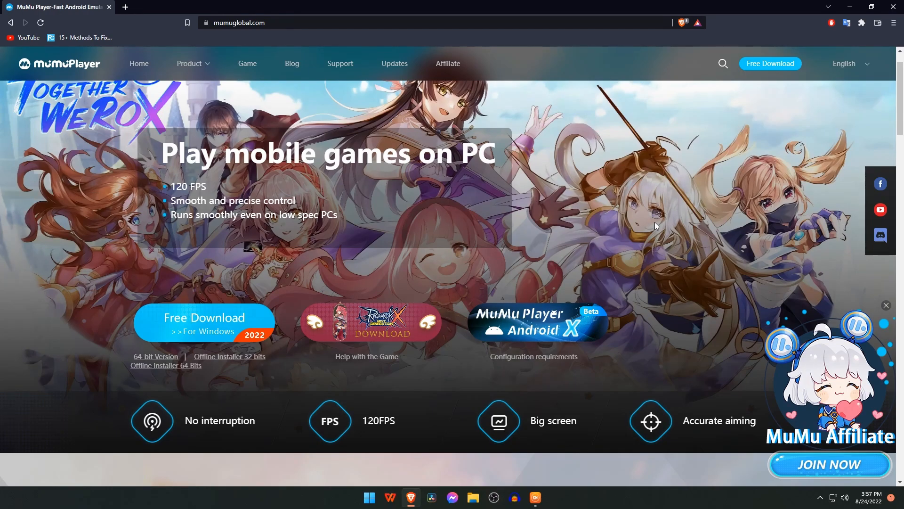
pyautogui.scroll(-3)
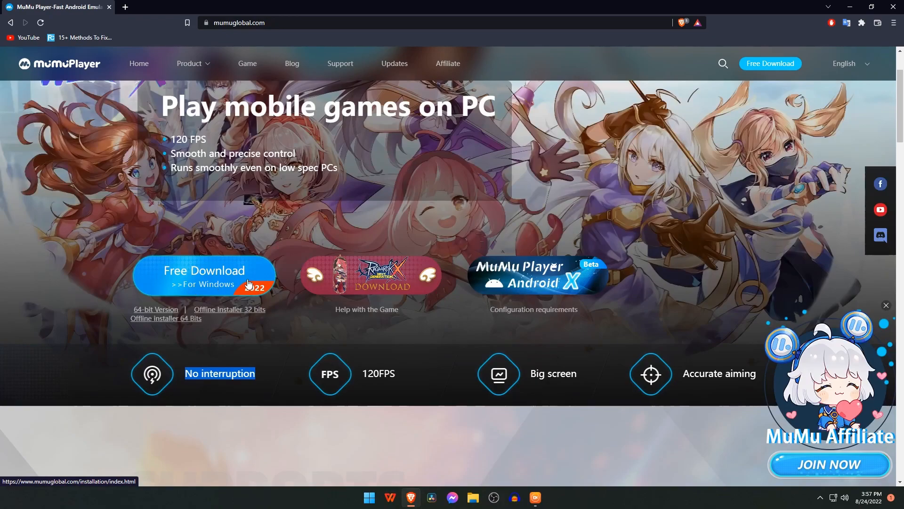
# Download the MuMu Player Windows installer and run it once the 4.23 MB download finishes
pyautogui.click(203, 270)
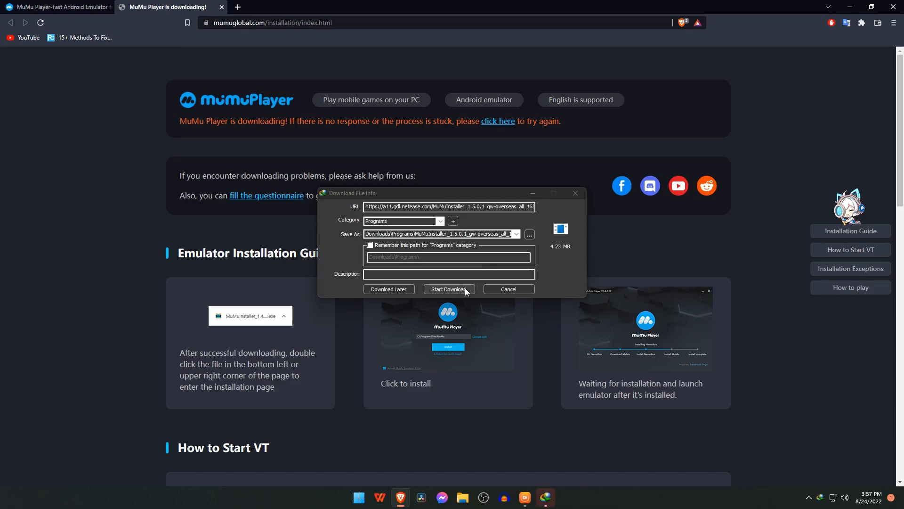
pyautogui.click(448, 289)
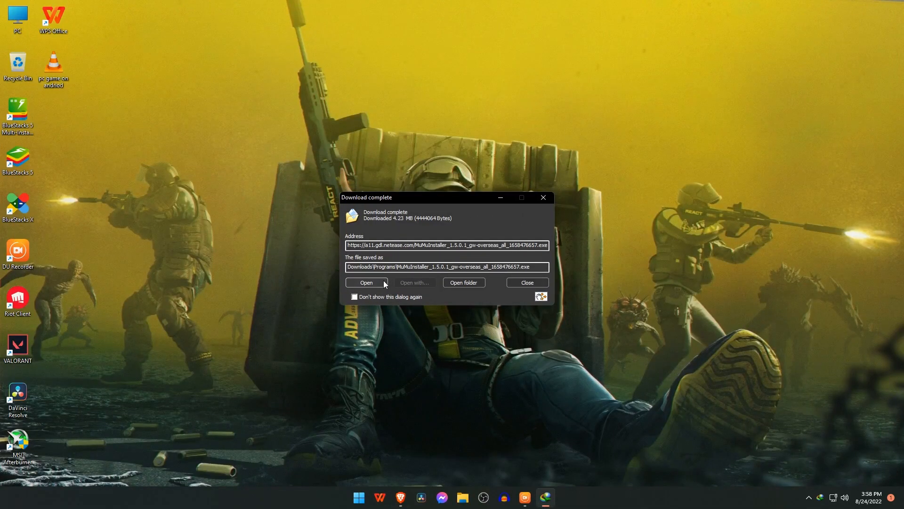
pyautogui.click(366, 281)
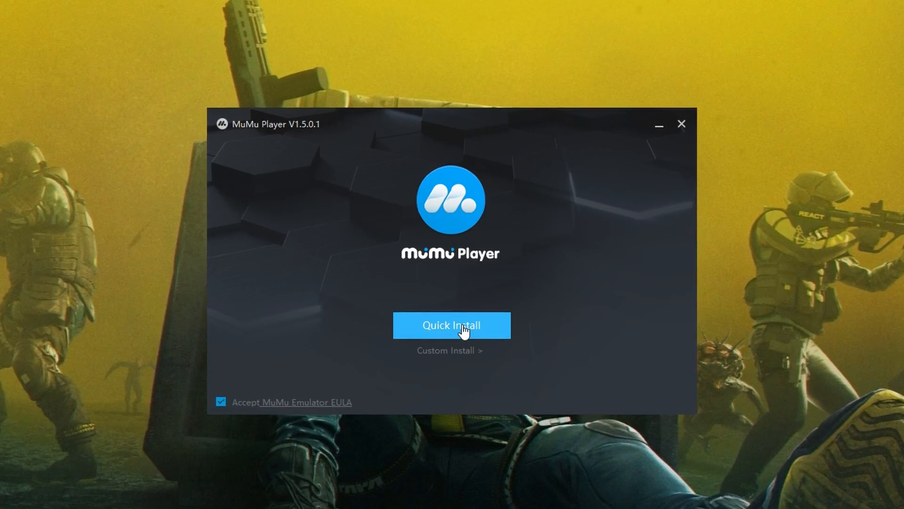
# Quick Install MuMu Player and let it start up to the Google Play sign-in prompt
pyautogui.click(451, 325)
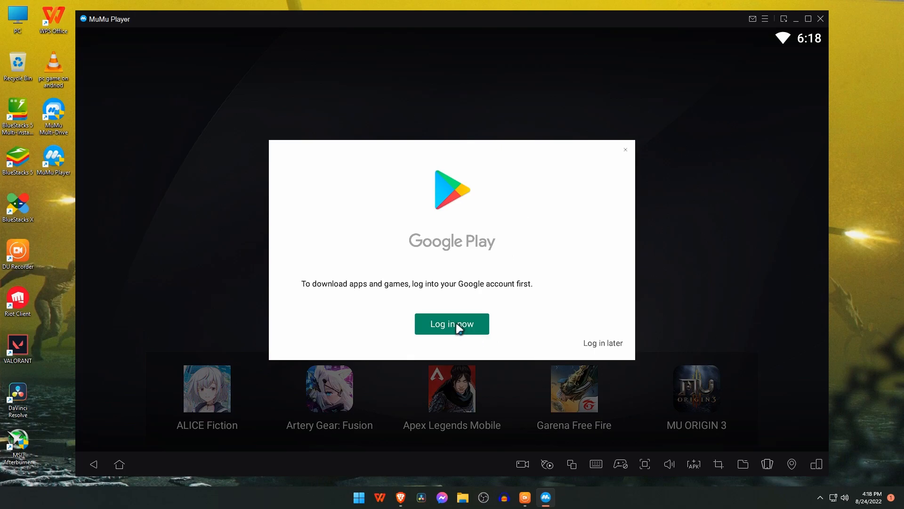
# Log in to the Google account prompt and reach the emulator's Android home screen
pyautogui.click(451, 323)
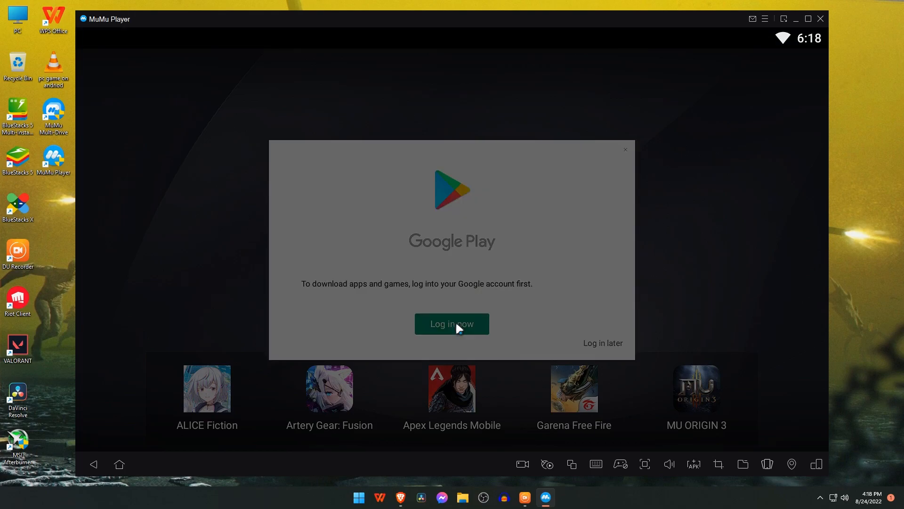
pyautogui.click(451, 323)
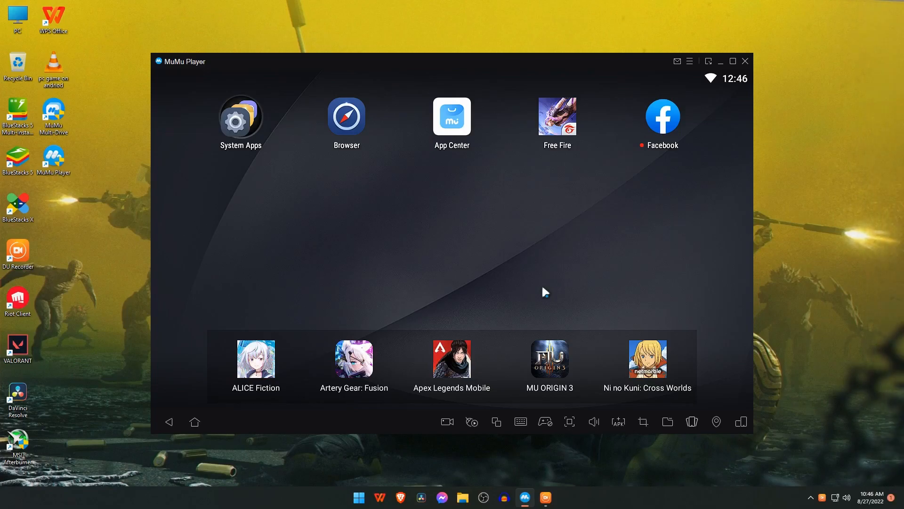
pyautogui.moveTo(253, 130)
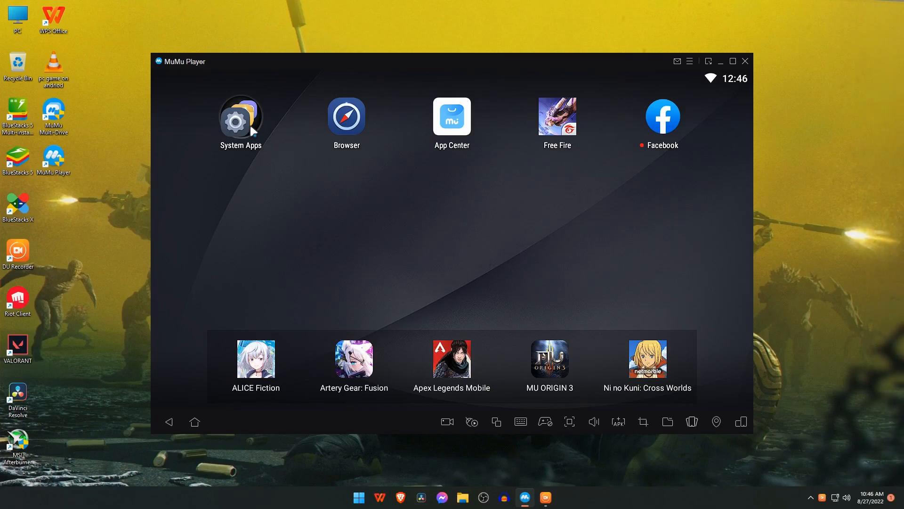
# Search the Play Store for 'FREE FIRE', see Garena Free Fire installed, and go back home
pyautogui.click(241, 119)
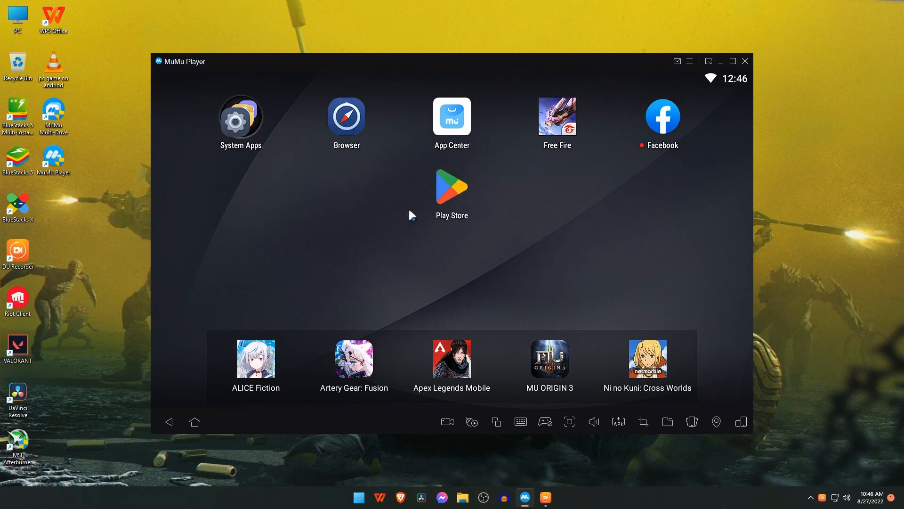
pyautogui.click(451, 187)
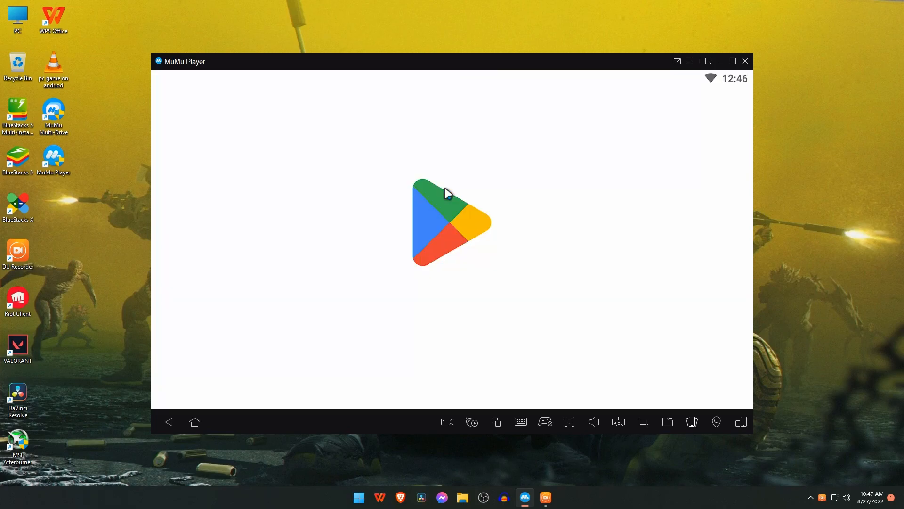
pyautogui.click(451, 223)
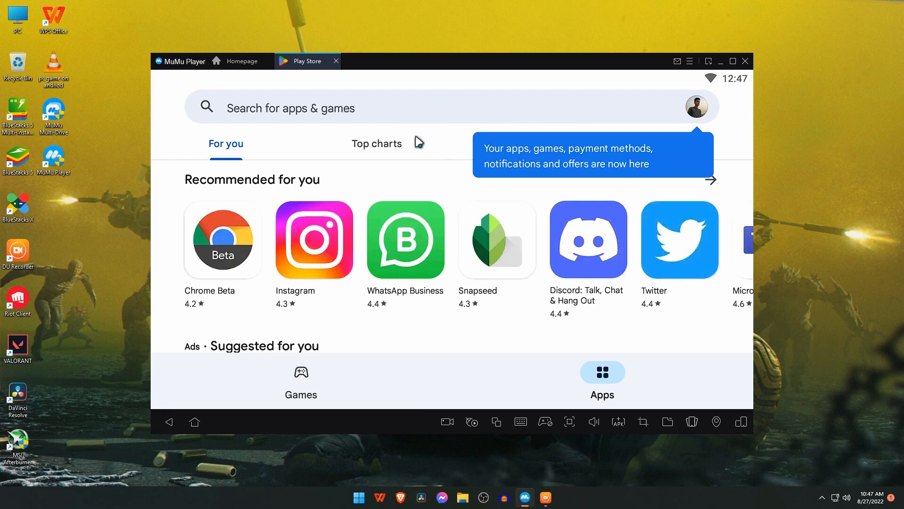
pyautogui.write('FREE FIRE')
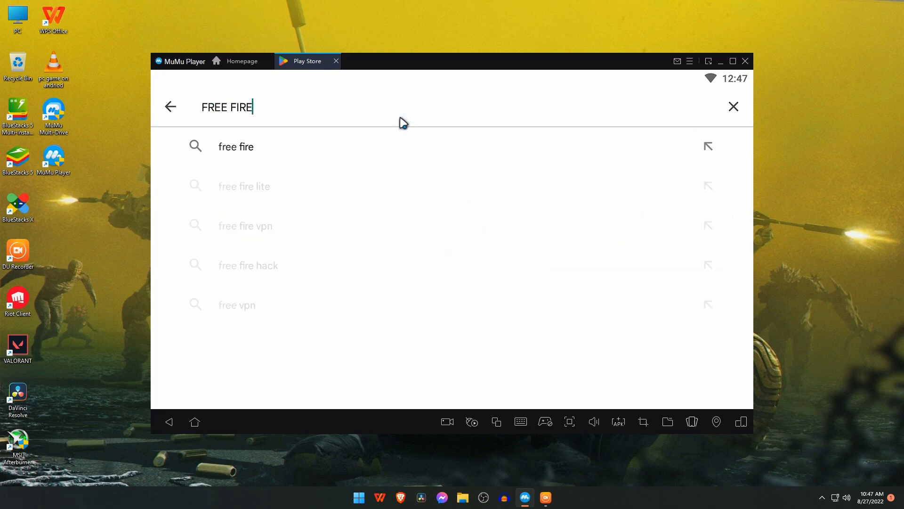
pyautogui.click(235, 147)
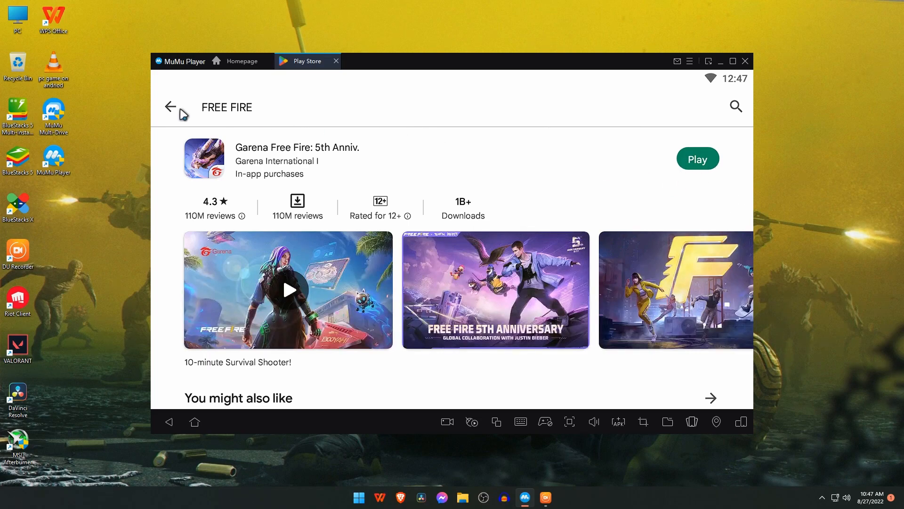
pyautogui.click(172, 106)
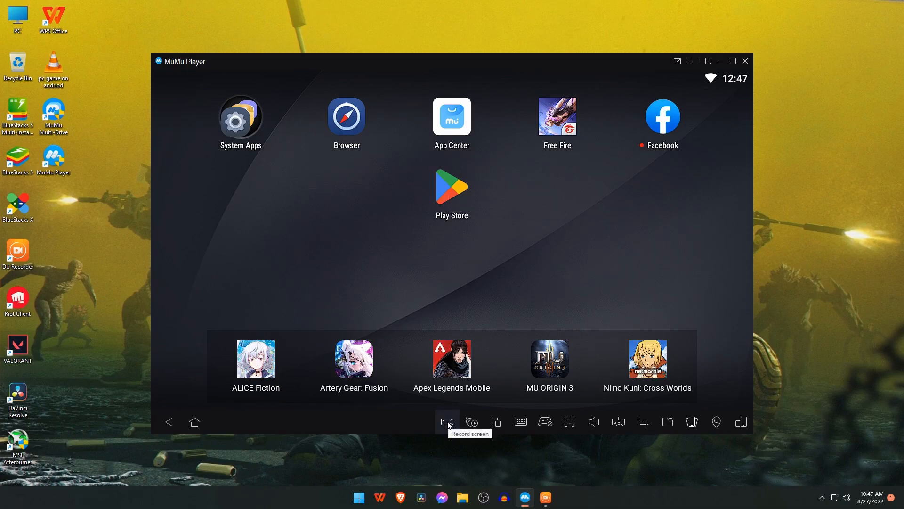
# Set screen recording to Ultra-definition, system frame rate up to 60 fps, 1920x1080 resolution
pyautogui.click(447, 422)
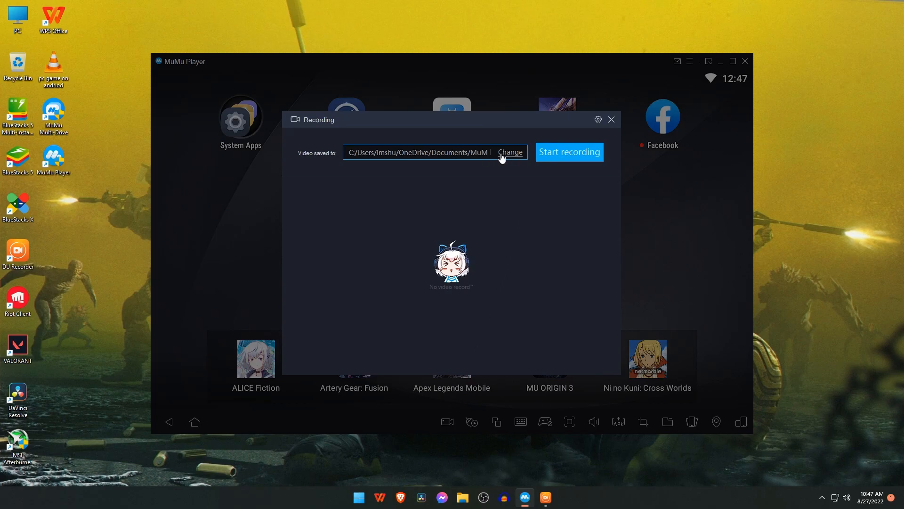
pyautogui.click(509, 151)
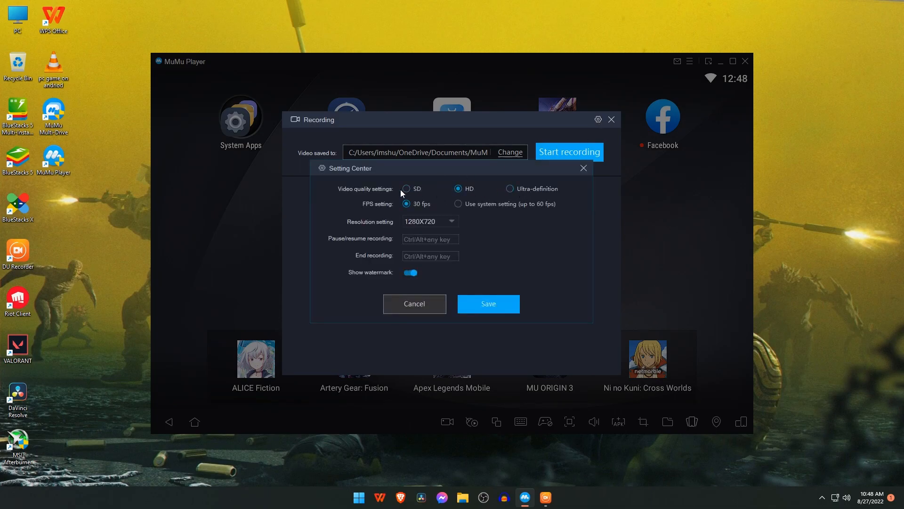
pyautogui.click(509, 189)
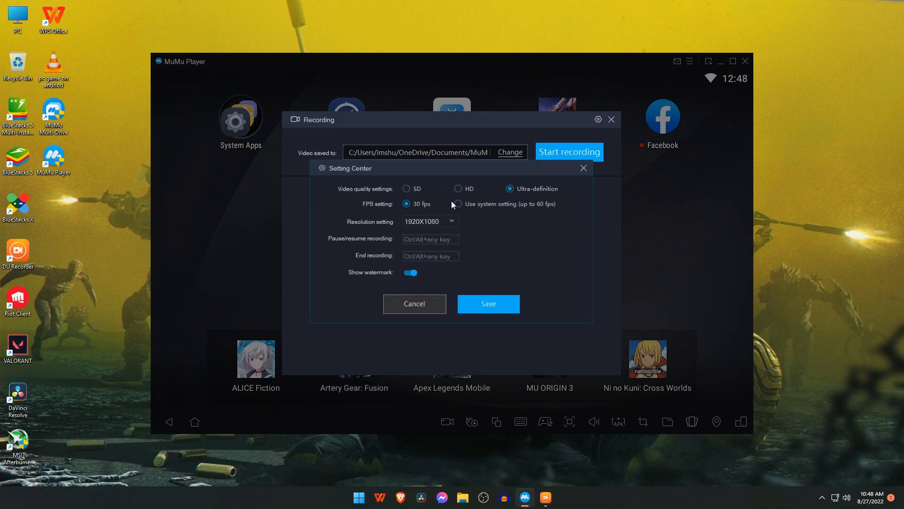
pyautogui.click(457, 203)
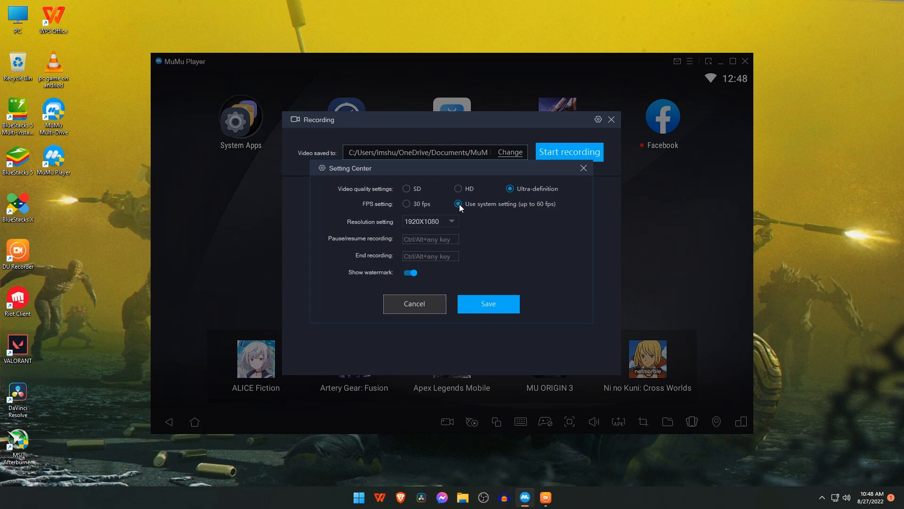
pyautogui.click(430, 220)
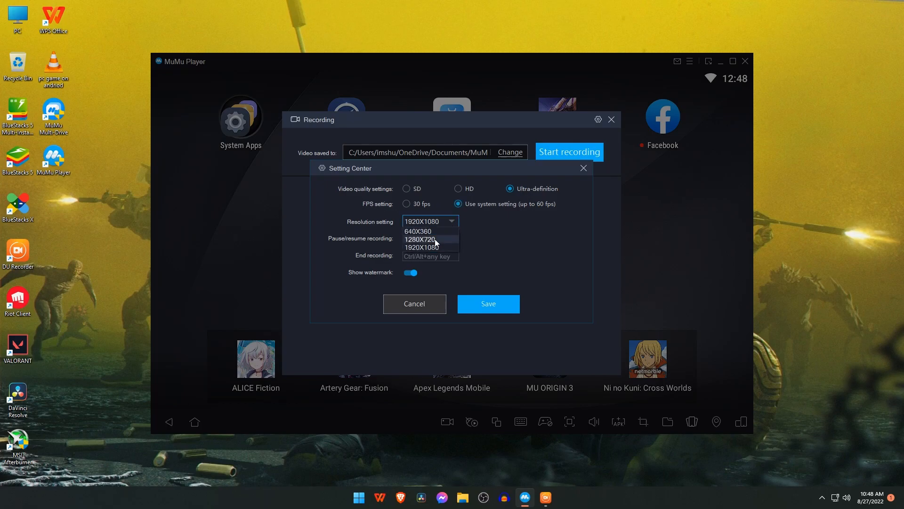
pyautogui.click(429, 247)
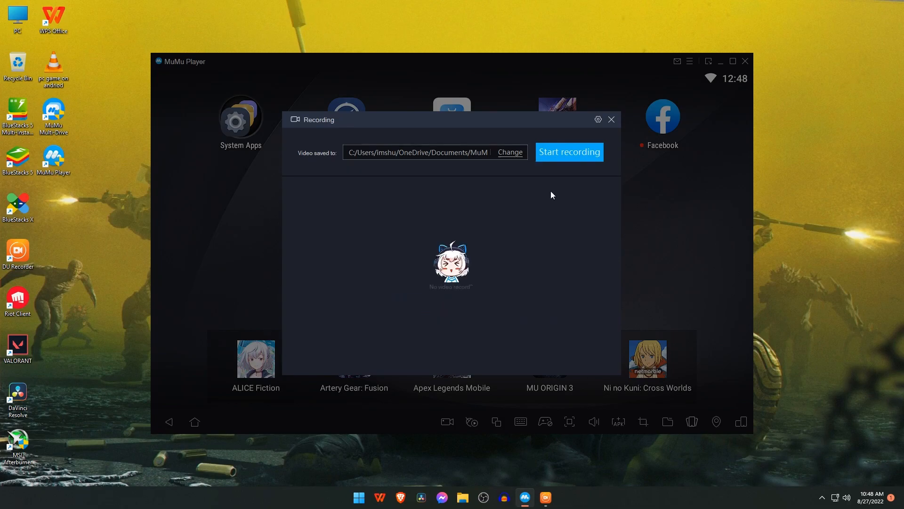
pyautogui.click(610, 120)
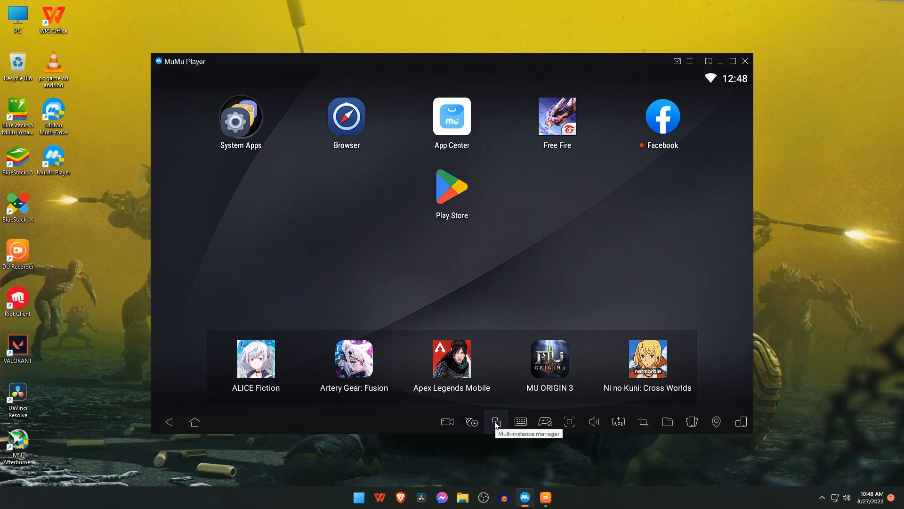
pyautogui.moveTo(520, 421)
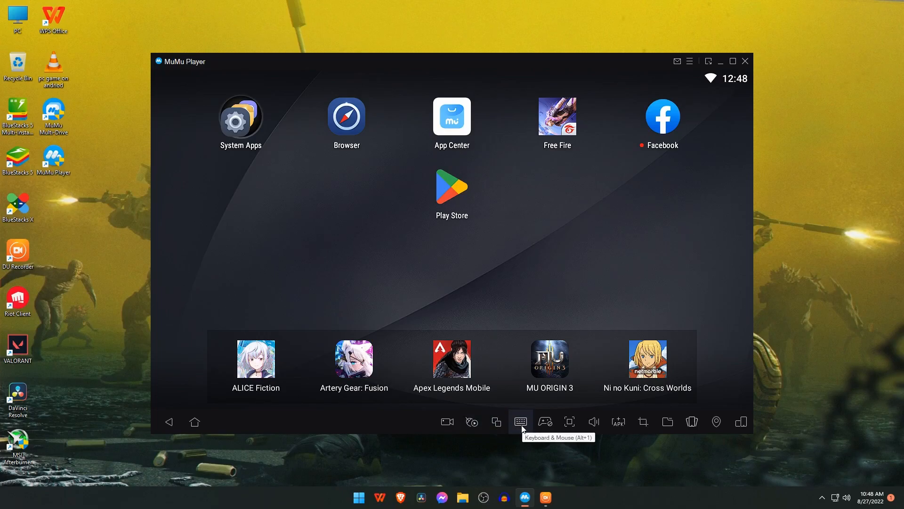
pyautogui.moveTo(569, 423)
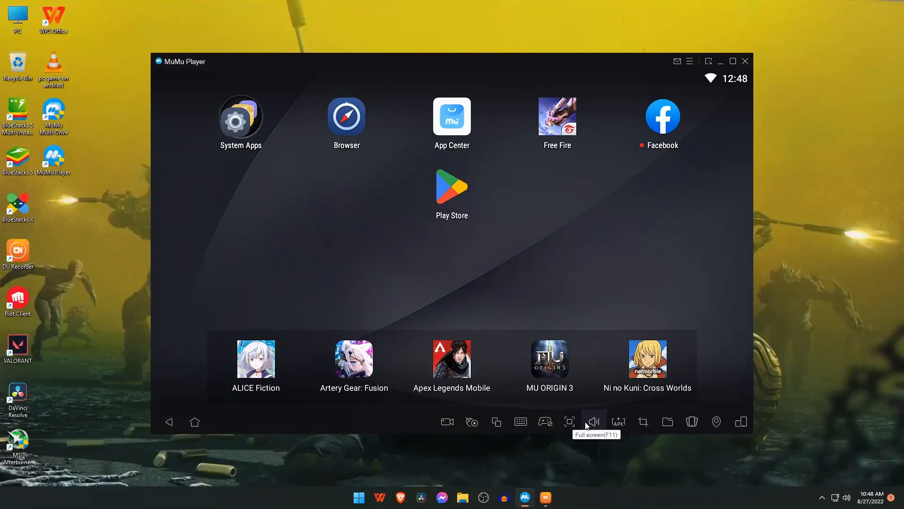
# Check the Volume panel (level 15) and APK install dialog, close both, then show the main menu
pyautogui.click(593, 421)
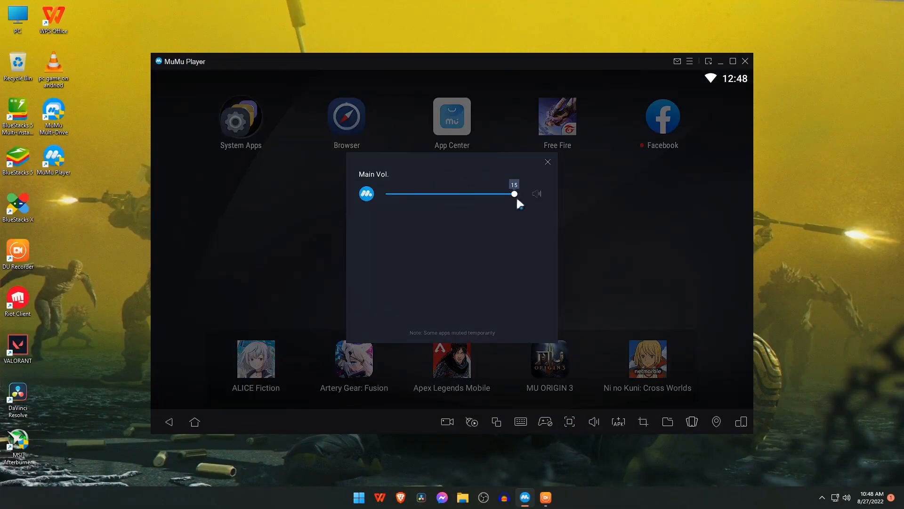
pyautogui.click(618, 422)
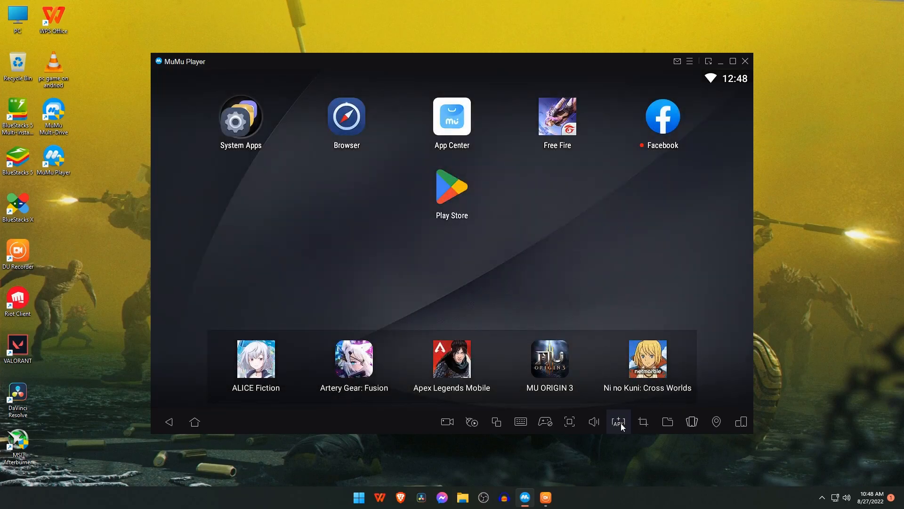
pyautogui.click(618, 422)
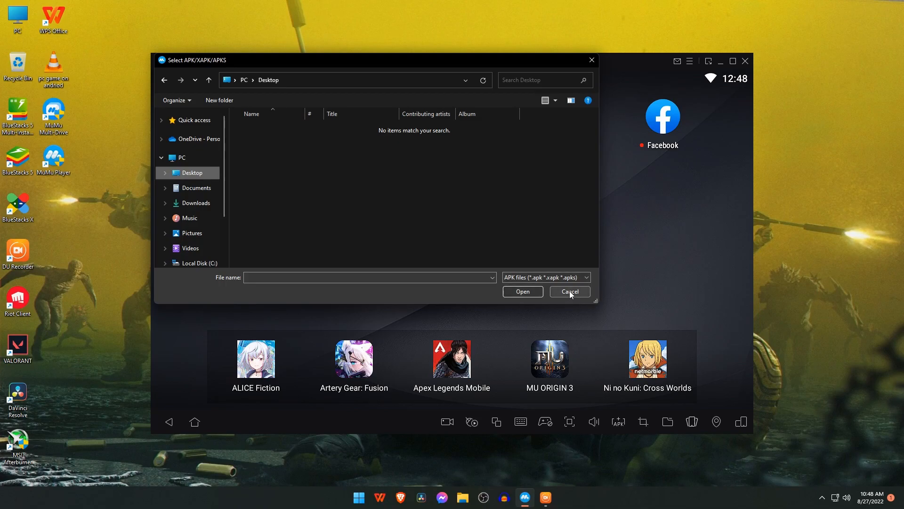
pyautogui.click(569, 291)
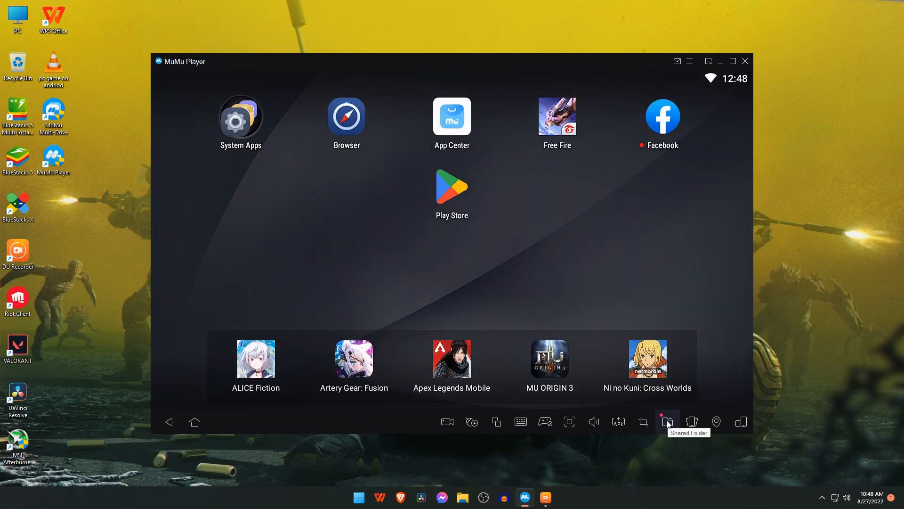
pyautogui.click(667, 422)
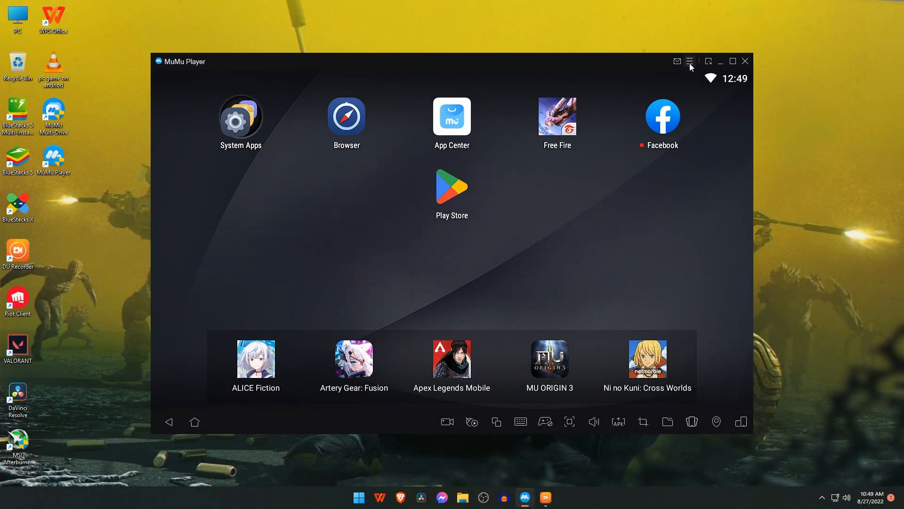
pyautogui.click(689, 61)
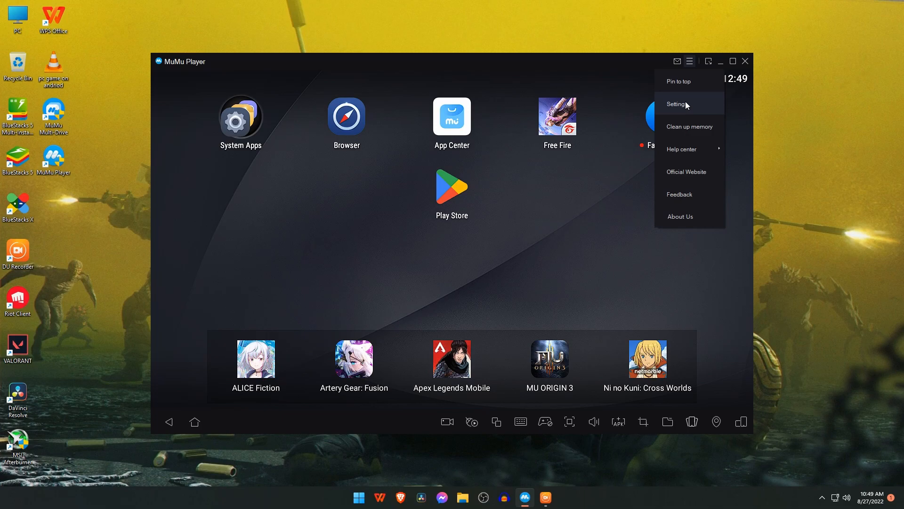
# In Advanced settings choose Vulkan rendering and Custom performance mode
pyautogui.click(677, 104)
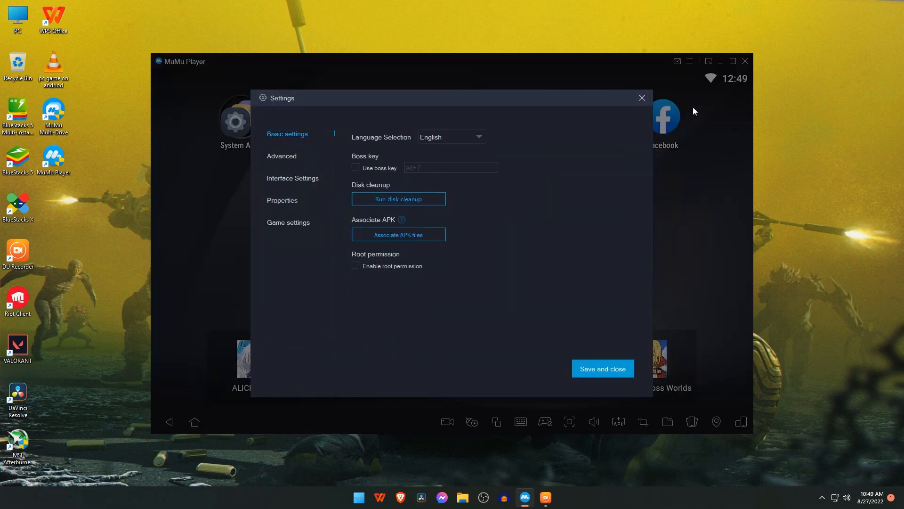
pyautogui.moveTo(393, 149)
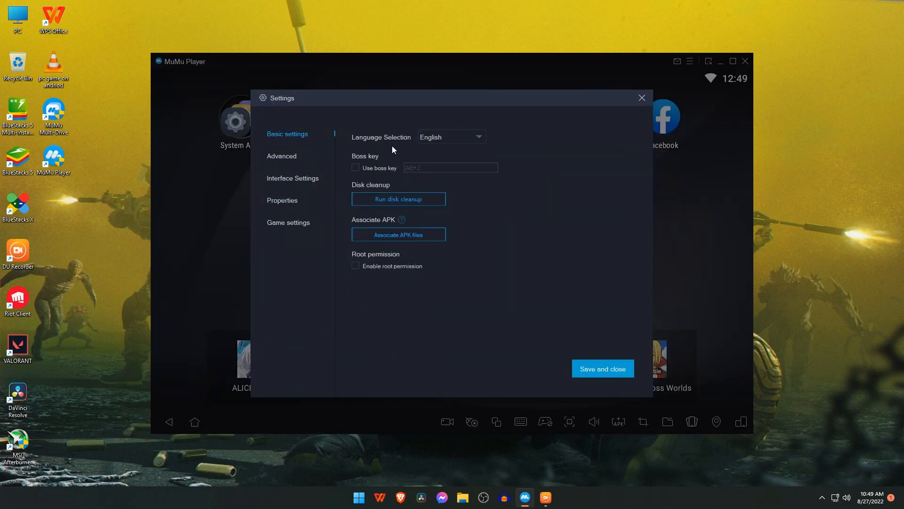
pyautogui.moveTo(398, 199)
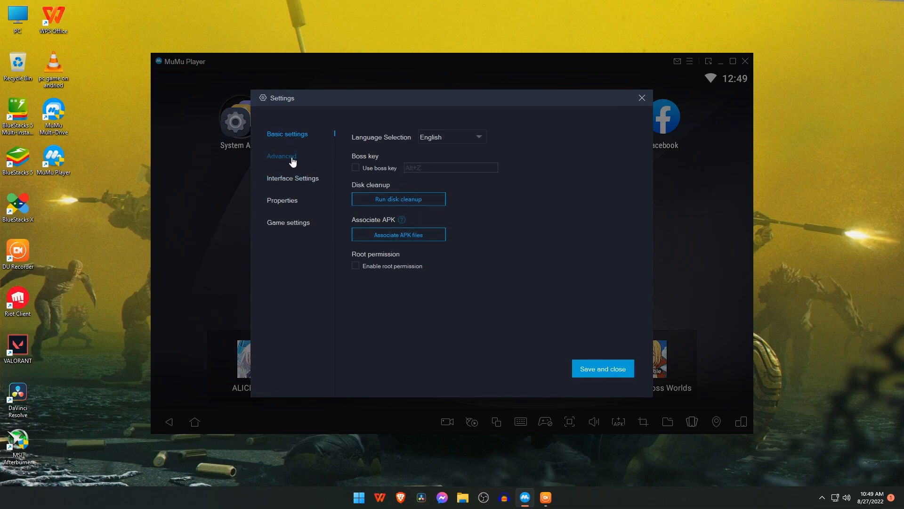
pyautogui.click(282, 156)
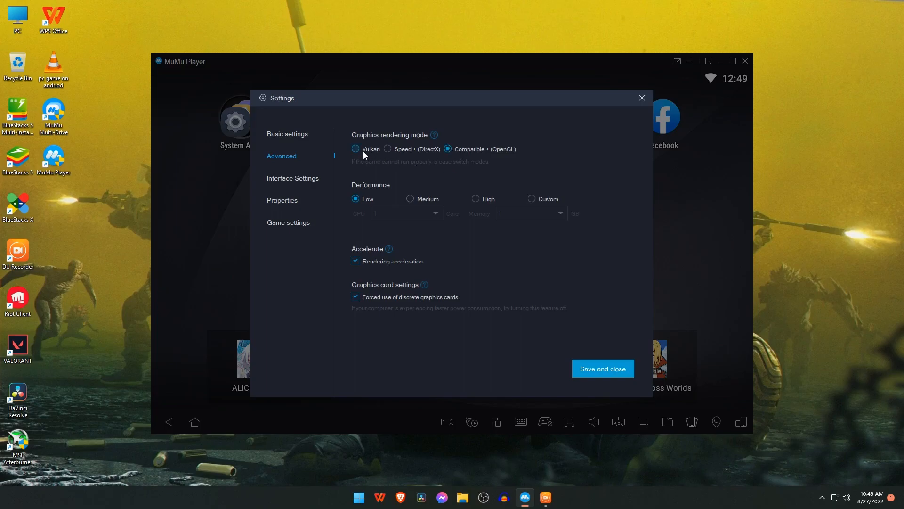
pyautogui.click(355, 149)
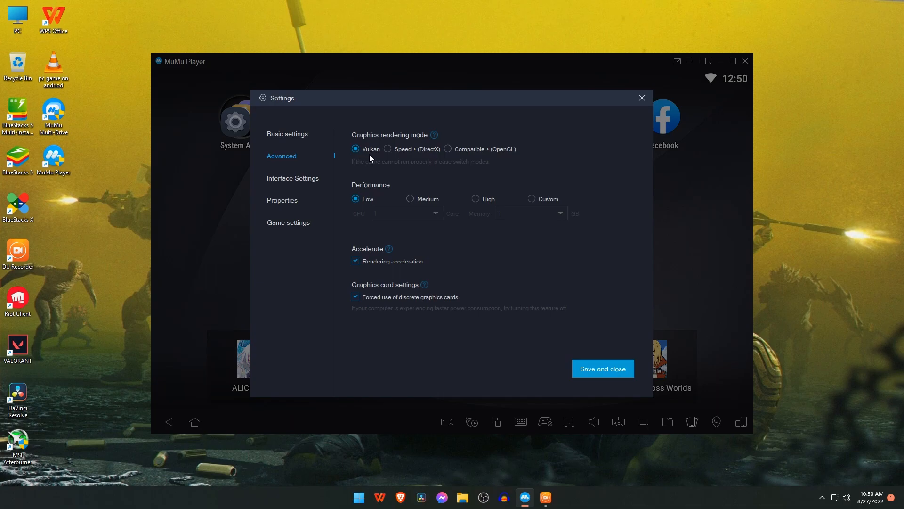
pyautogui.moveTo(390, 192)
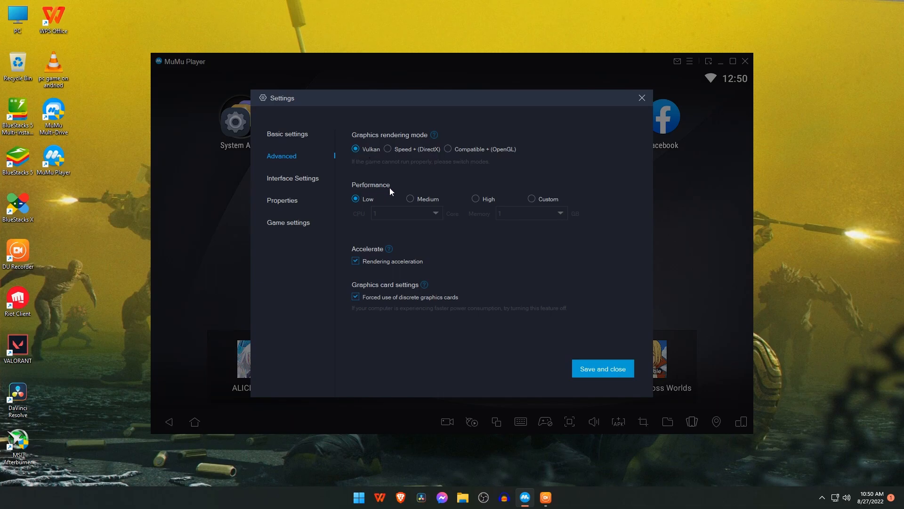
pyautogui.click(410, 199)
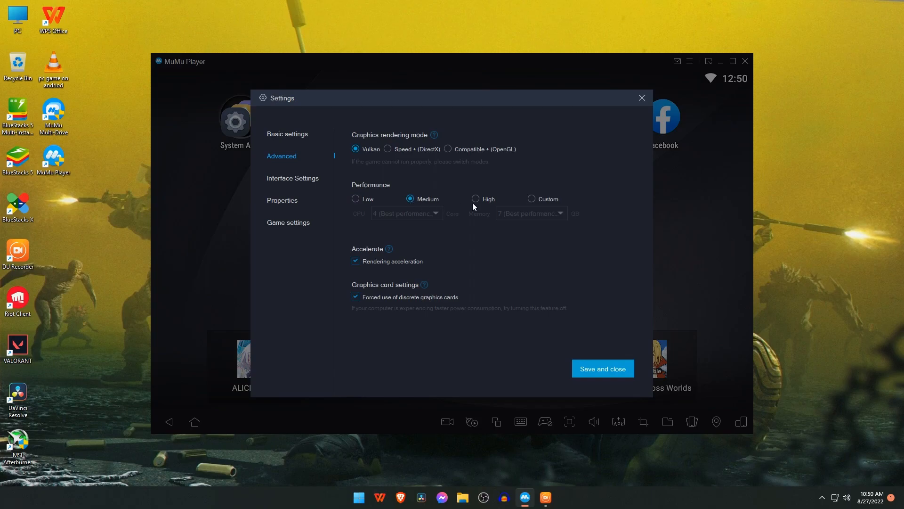
pyautogui.click(531, 199)
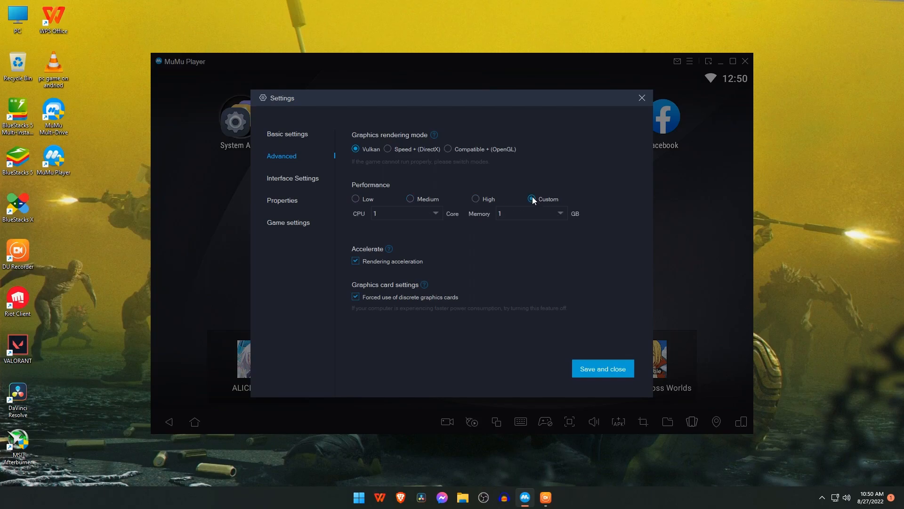
# Try 7 GB memory and 4 cores, then settle on 2 CPU cores and 4 GB memory and save
pyautogui.click(528, 214)
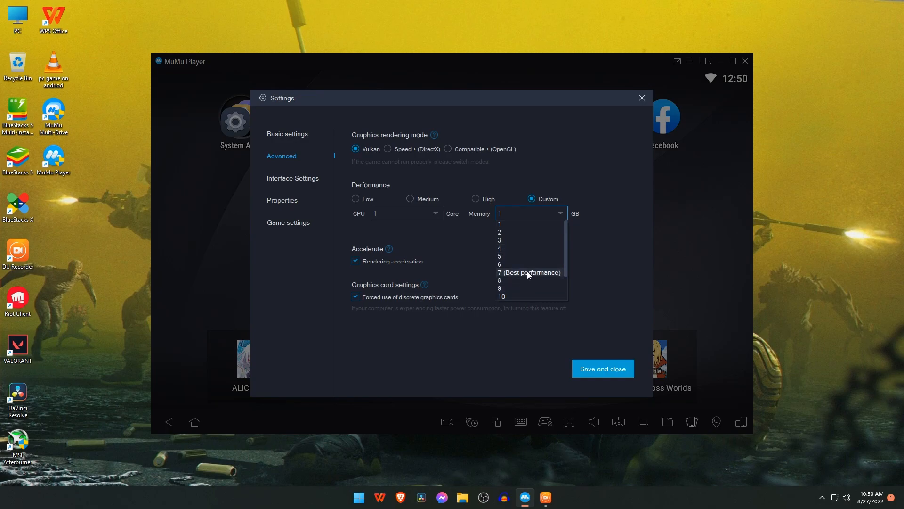
pyautogui.click(528, 272)
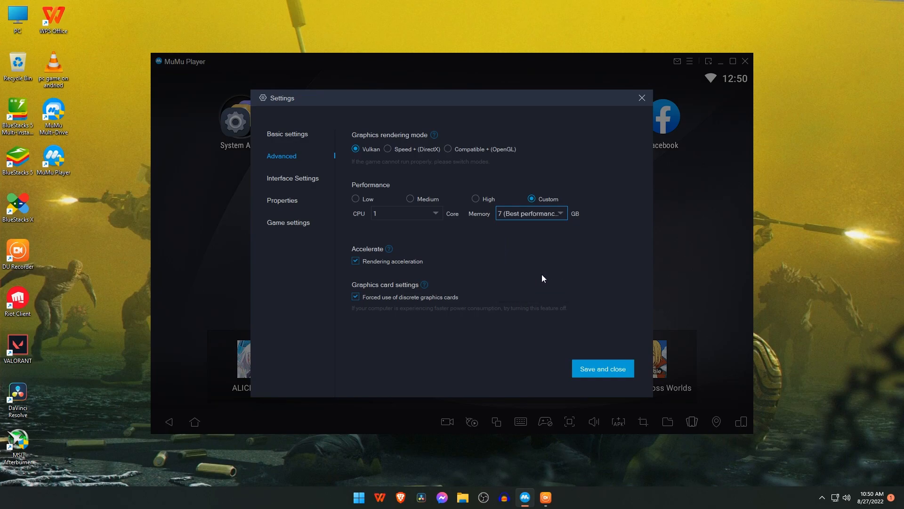
pyautogui.click(405, 213)
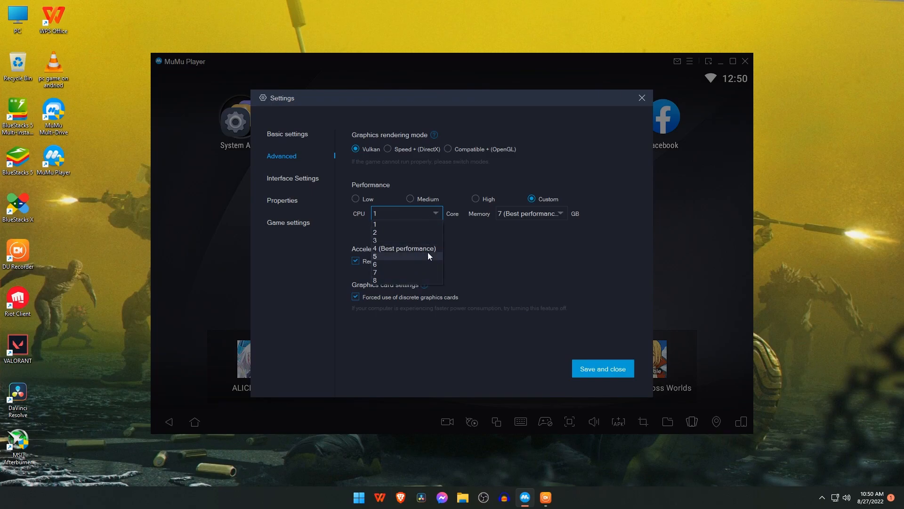
pyautogui.click(405, 248)
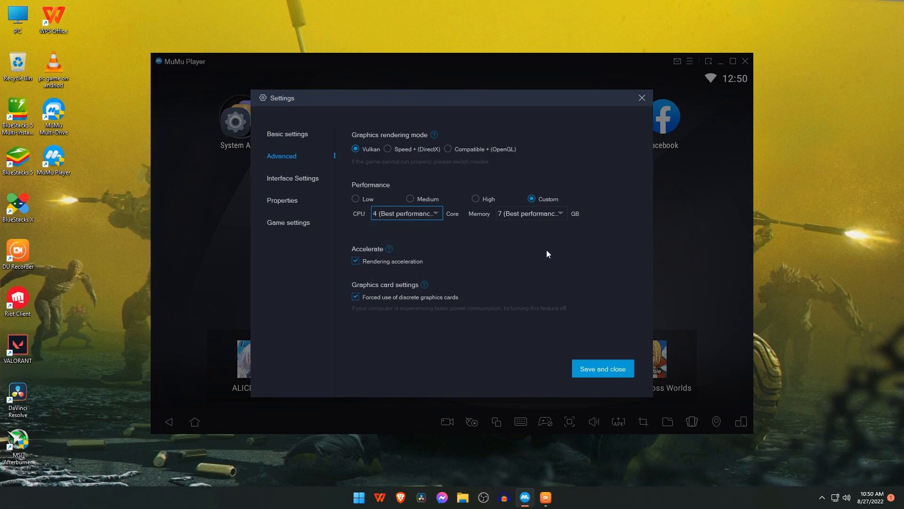
pyautogui.click(406, 213)
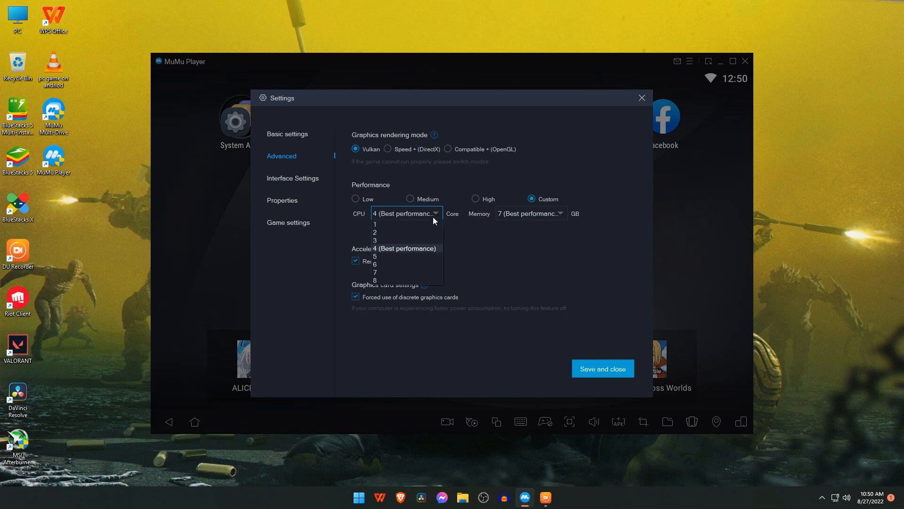
pyautogui.click(375, 232)
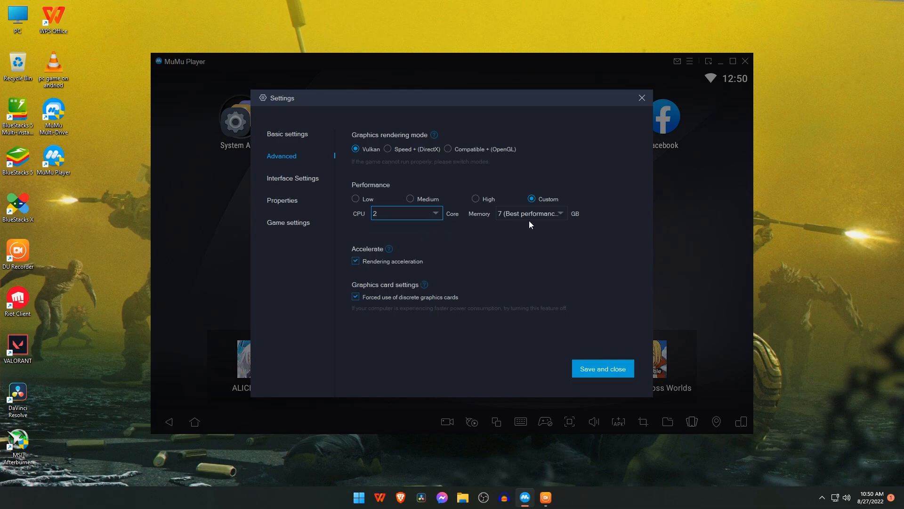
pyautogui.click(530, 213)
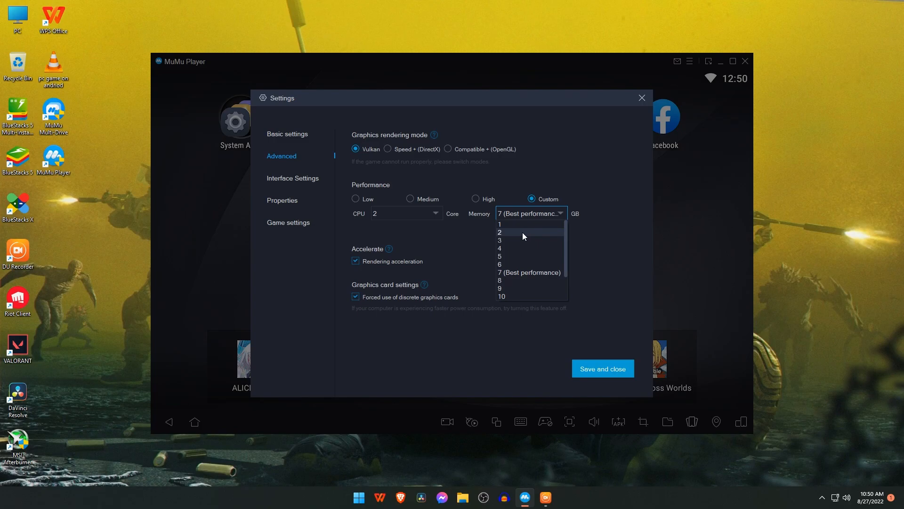
pyautogui.click(499, 241)
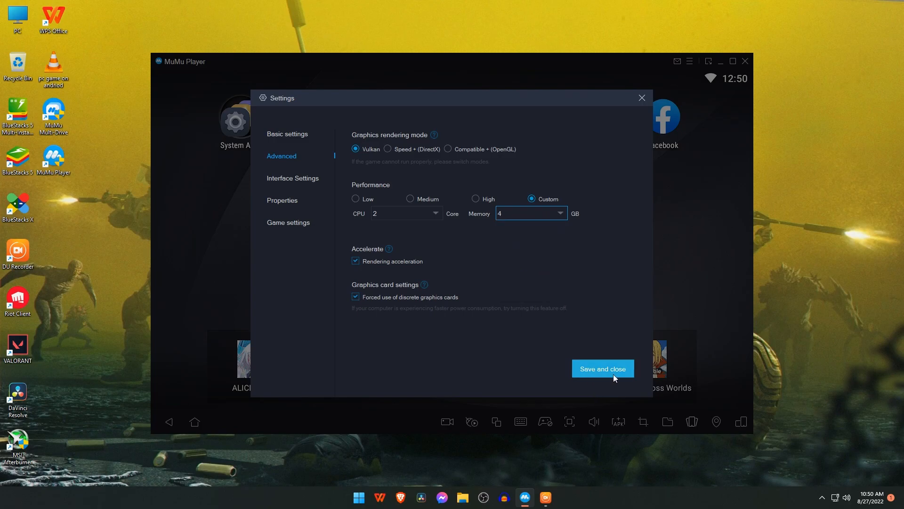
pyautogui.click(602, 368)
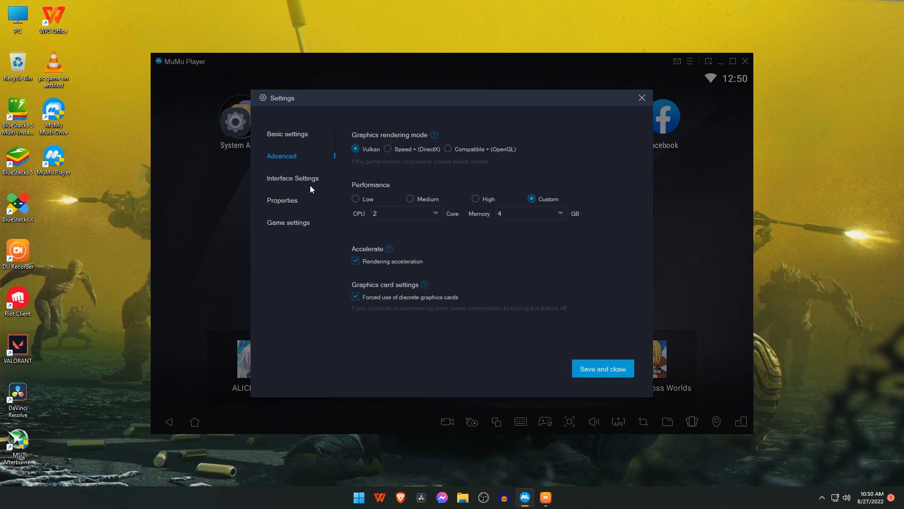
# In Interface settings try Custom resolution, revert to 1280x720, and lower screen brightness slightly
pyautogui.click(292, 178)
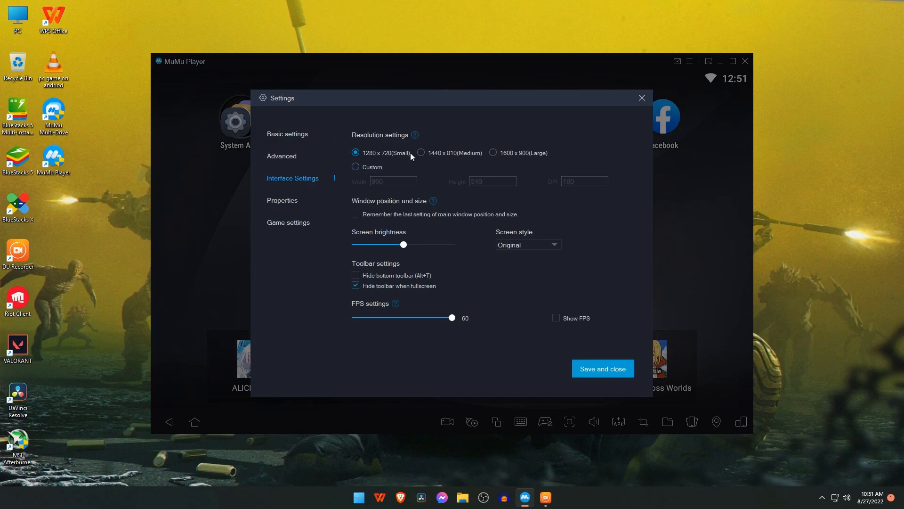
pyautogui.moveTo(535, 160)
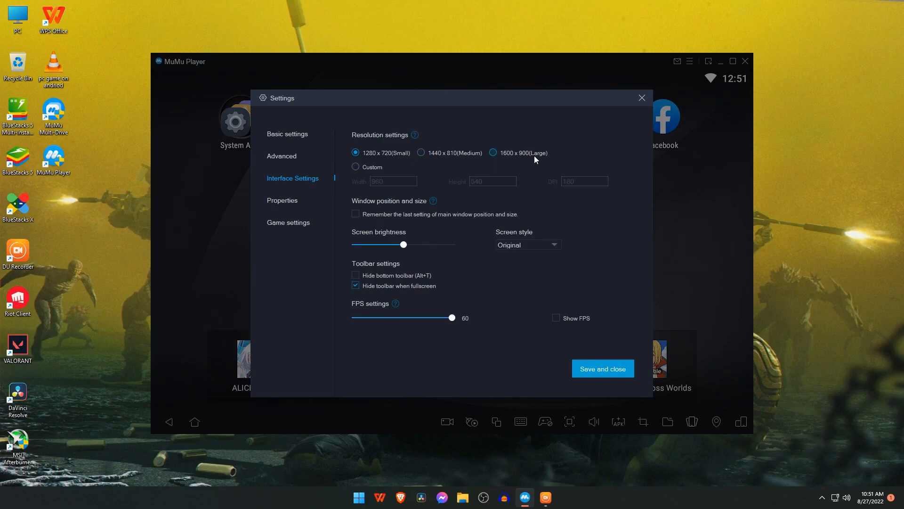
pyautogui.moveTo(385, 163)
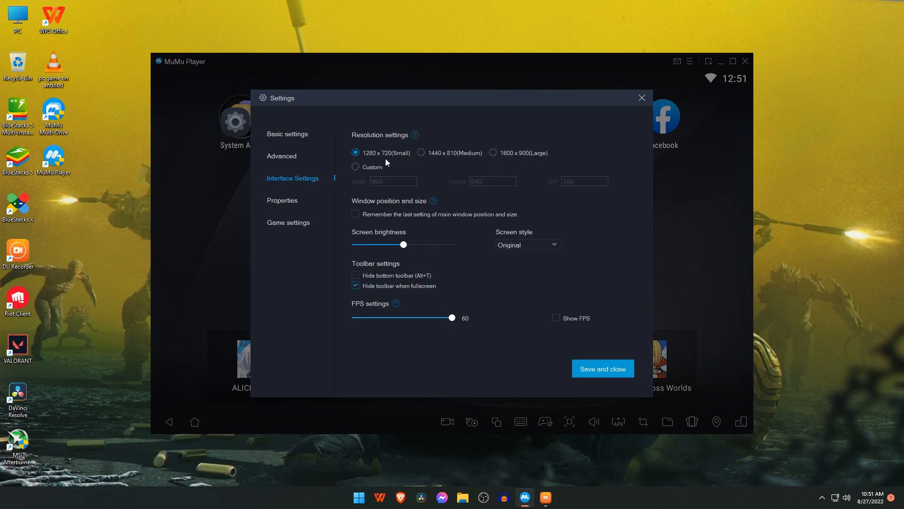
pyautogui.click(355, 167)
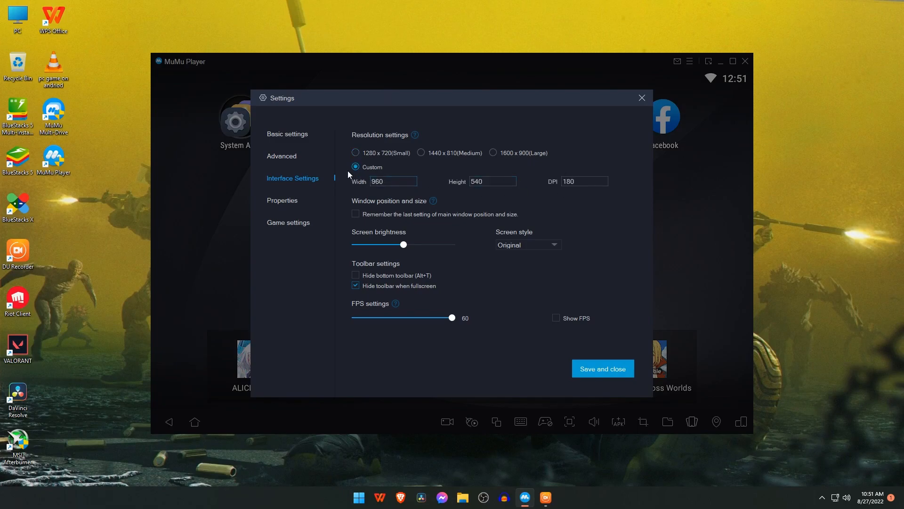
pyautogui.click(355, 152)
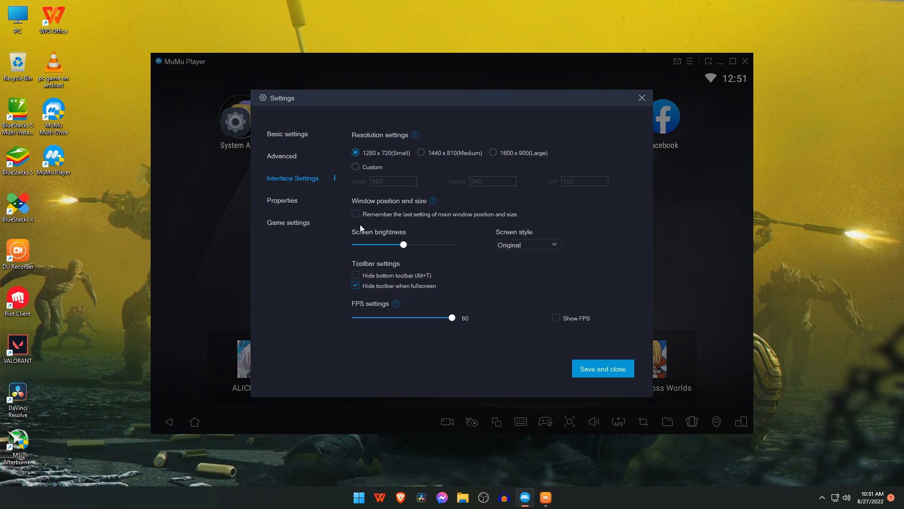
pyautogui.moveTo(403, 244); pyautogui.dragTo(452, 244)
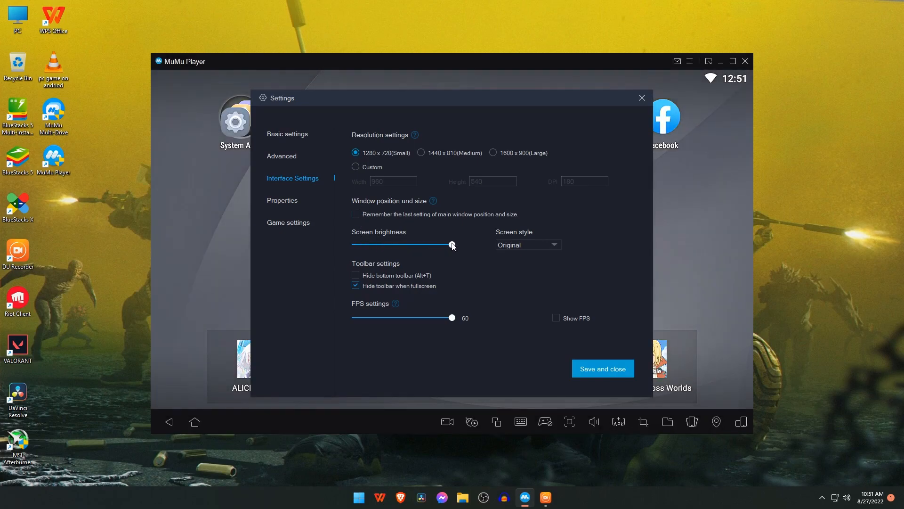
pyautogui.moveTo(453, 245); pyautogui.dragTo(426, 245)
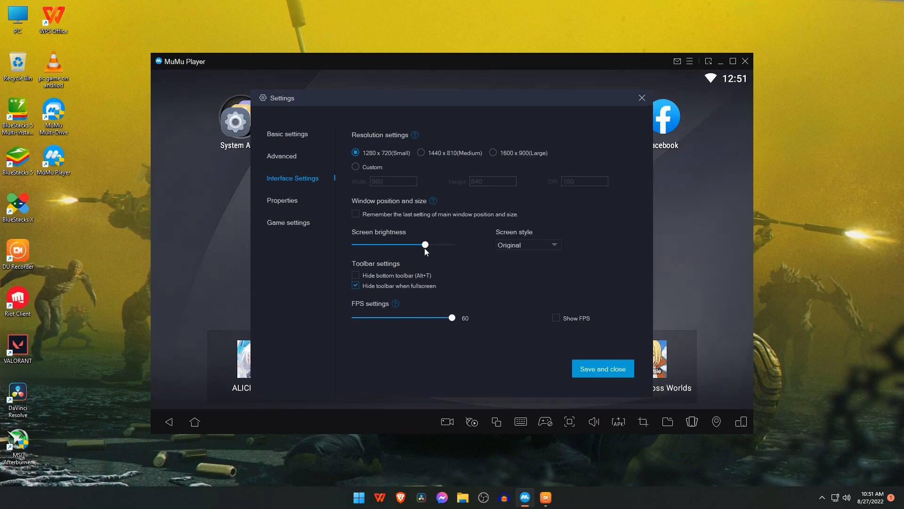
pyautogui.moveTo(424, 245); pyautogui.dragTo(397, 245)
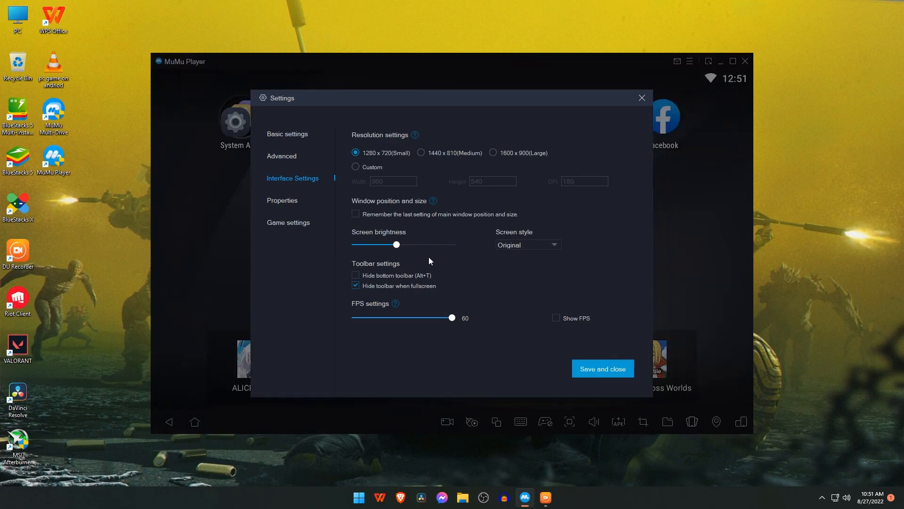
# Keep Original screen style and 60 FPS, and enable the on-screen Show FPS counter
pyautogui.click(527, 245)
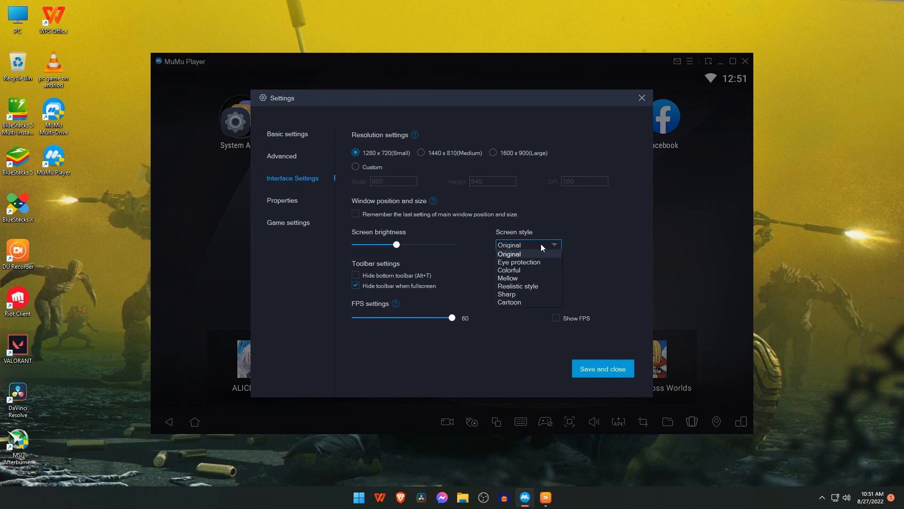
pyautogui.click(510, 253)
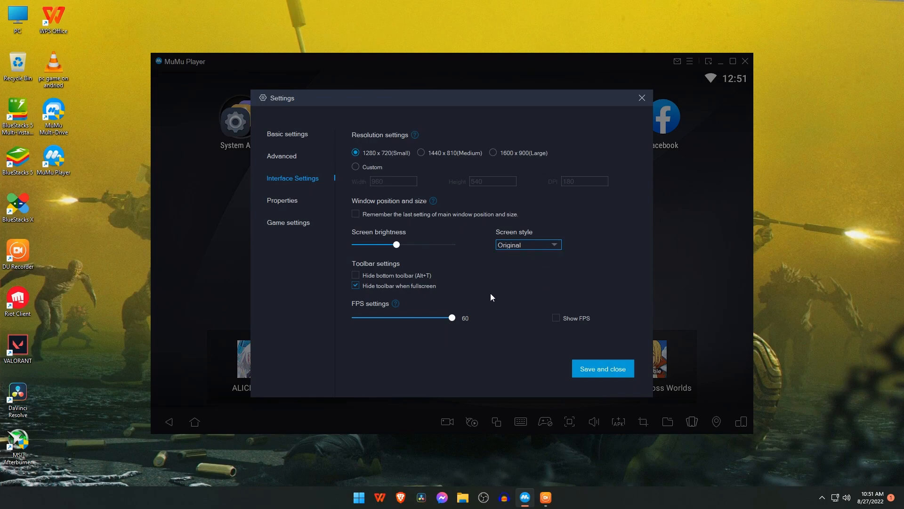
pyautogui.moveTo(451, 317); pyautogui.dragTo(393, 318)
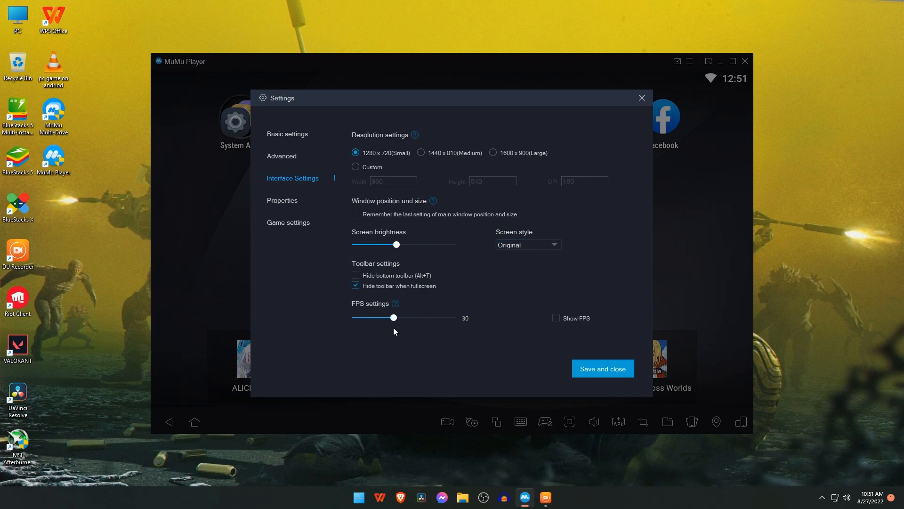
pyautogui.moveTo(394, 317); pyautogui.dragTo(452, 318)
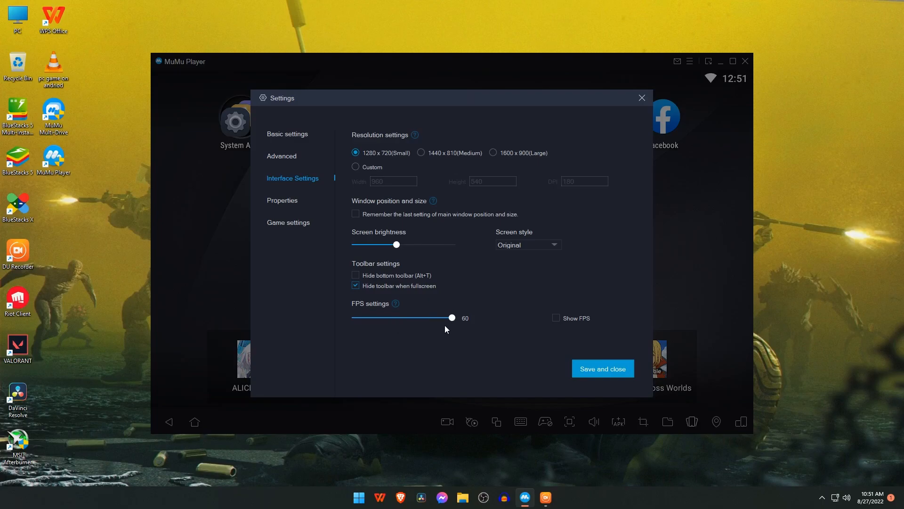
pyautogui.click(556, 317)
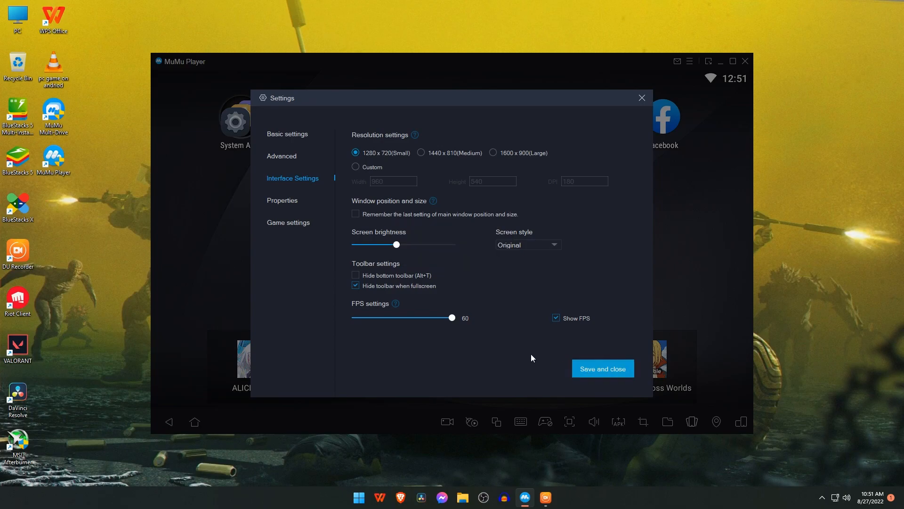
# Keep ASUS ROG Phone 3, assign a random IMEI in Properties, and save the settings
pyautogui.click(282, 200)
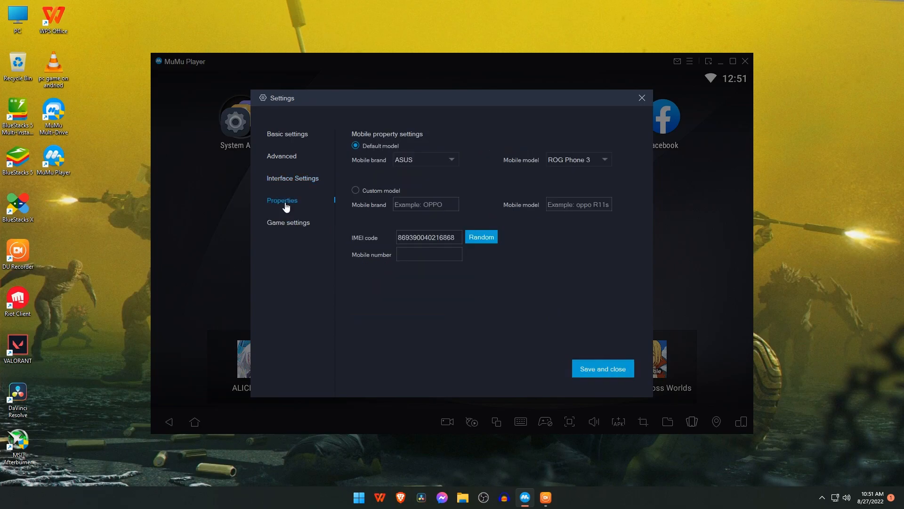
pyautogui.click(425, 161)
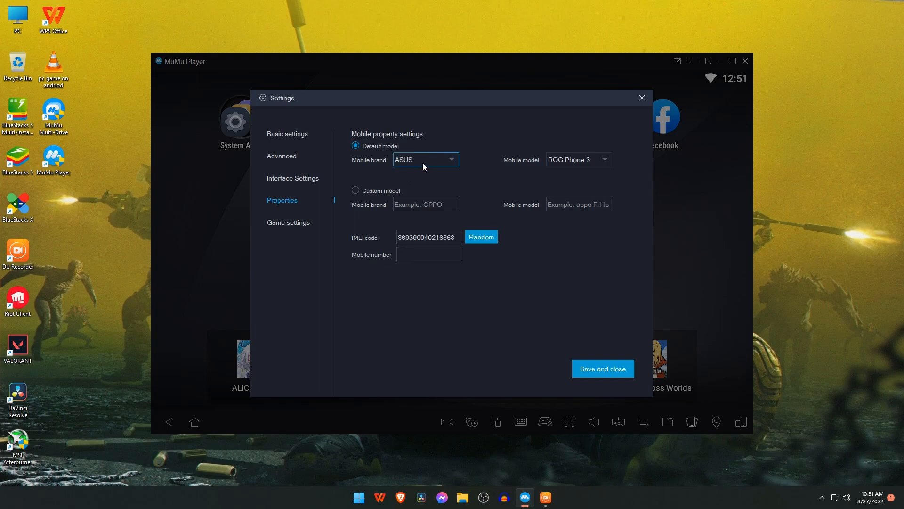
pyautogui.click(452, 159)
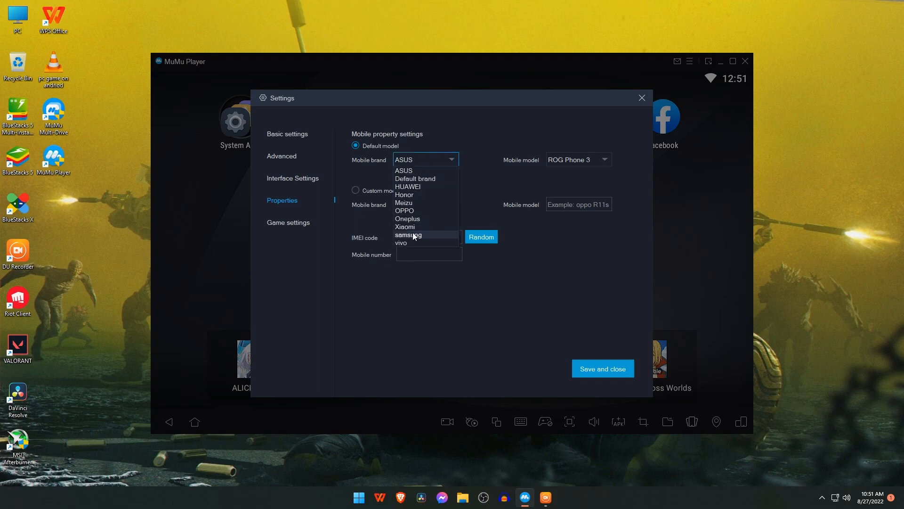
pyautogui.moveTo(410, 244)
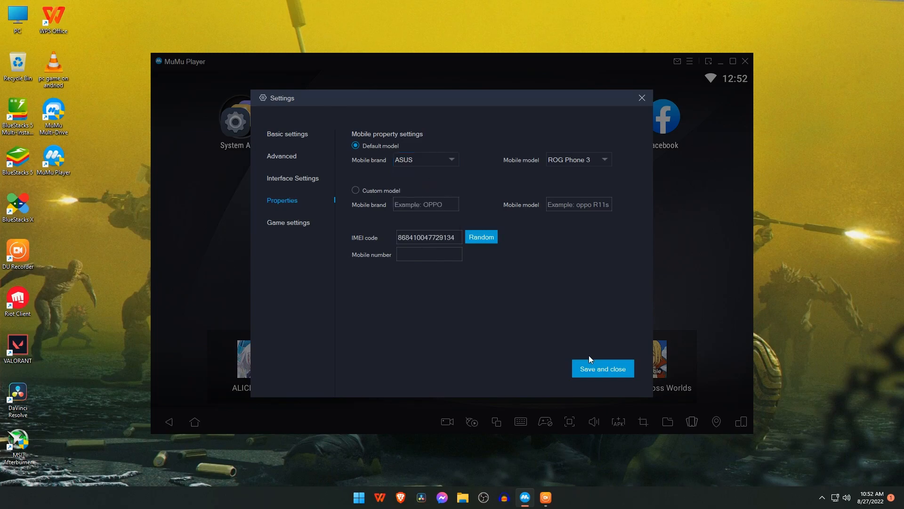
pyautogui.click(602, 368)
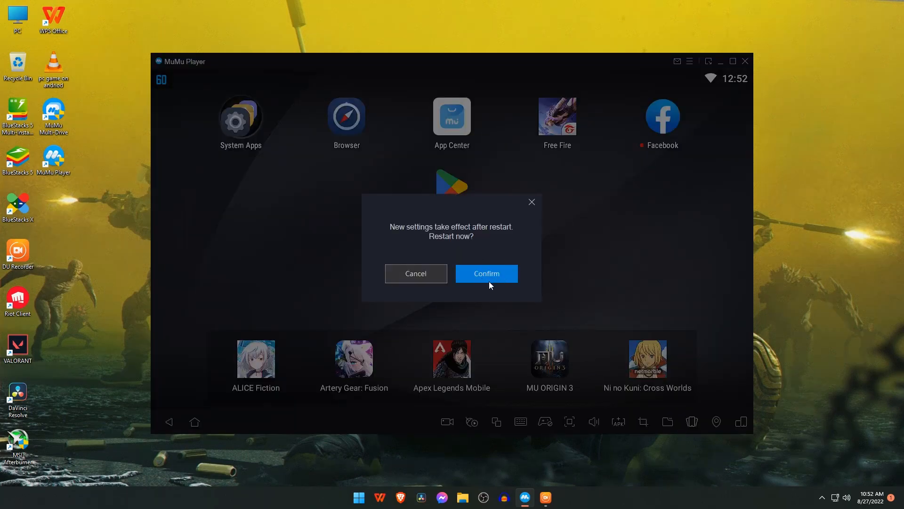
# Confirm the restart, then reopen Settings to review Properties and reach Game settings
pyautogui.click(486, 274)
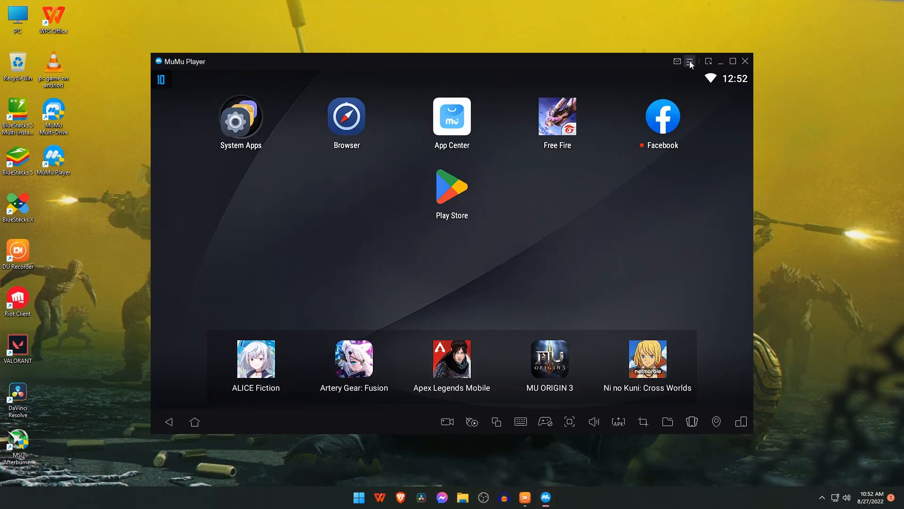
pyautogui.click(689, 61)
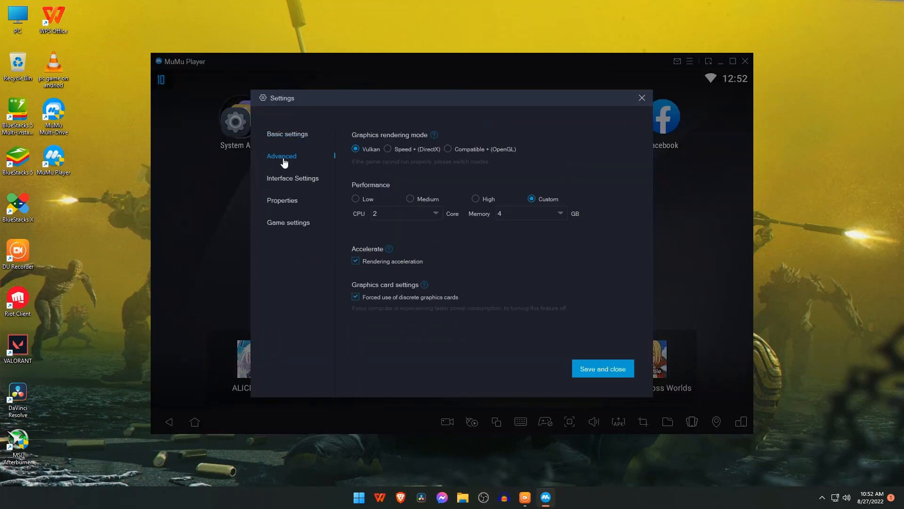
pyautogui.click(281, 200)
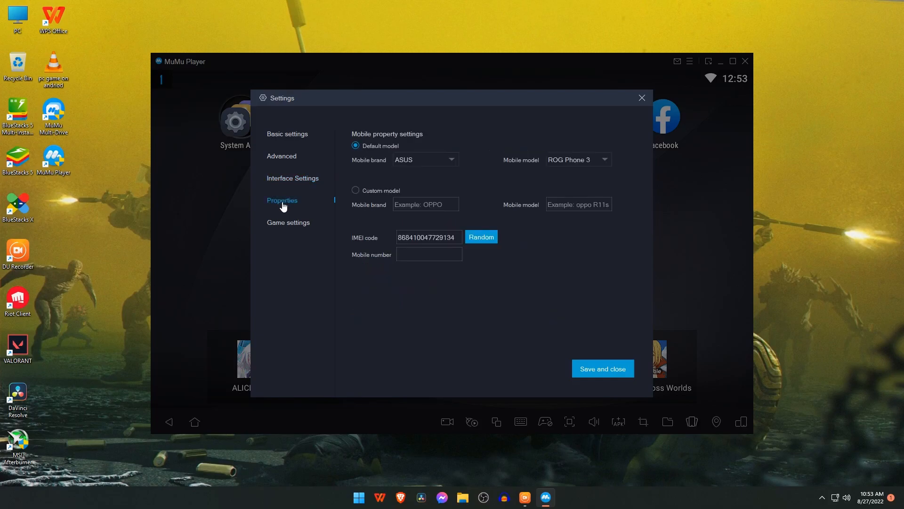
pyautogui.click(288, 223)
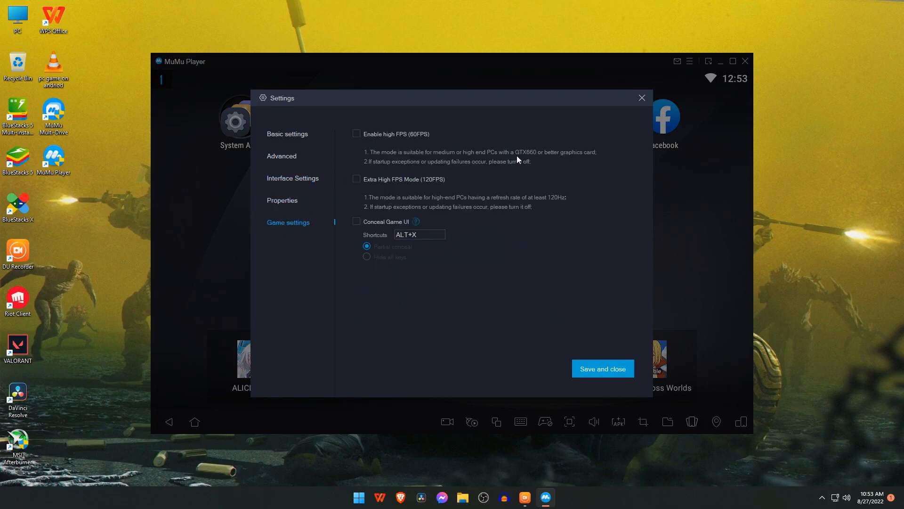
pyautogui.moveTo(594, 161)
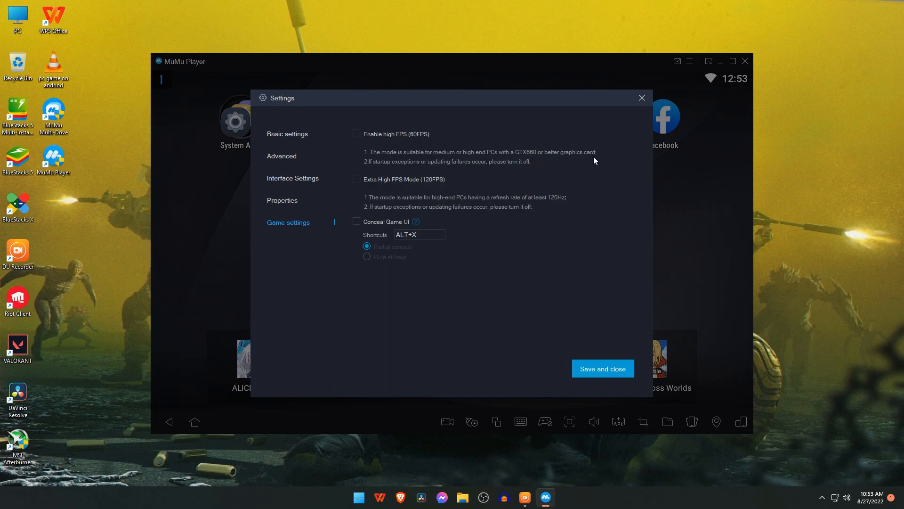
pyautogui.moveTo(375, 189)
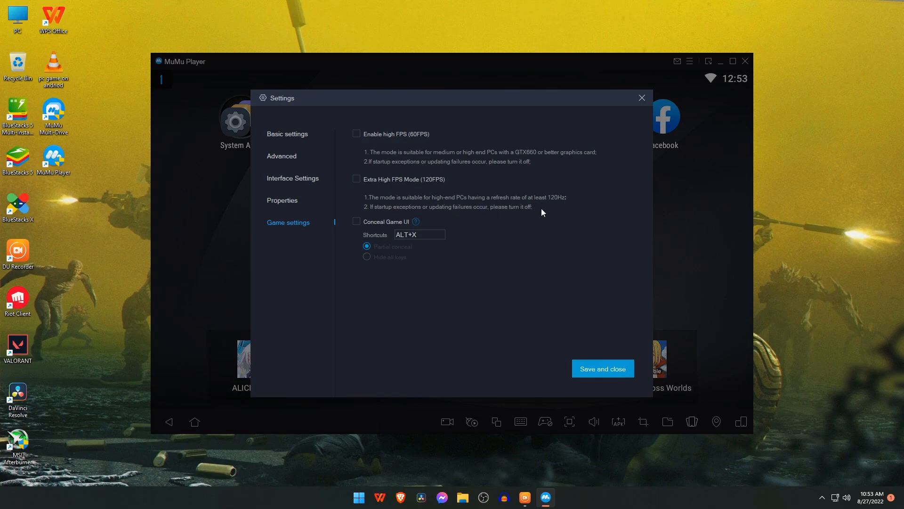
pyautogui.moveTo(602, 368)
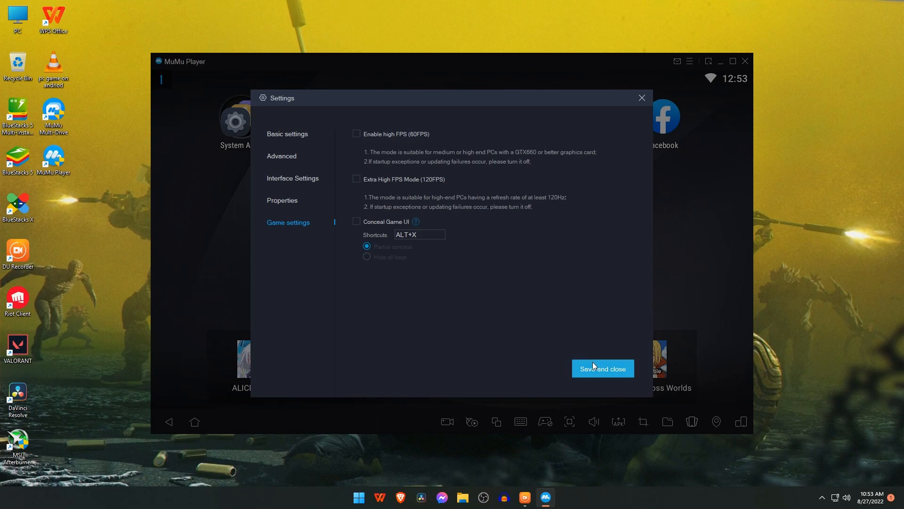
# Save and close Settings with game options unchanged, then show the home screen fullscreen
pyautogui.click(602, 369)
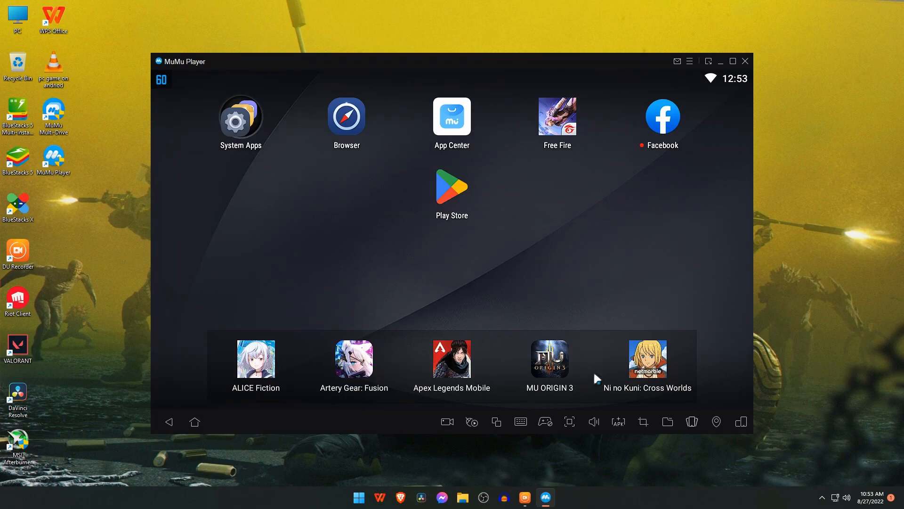
pyautogui.click(733, 61)
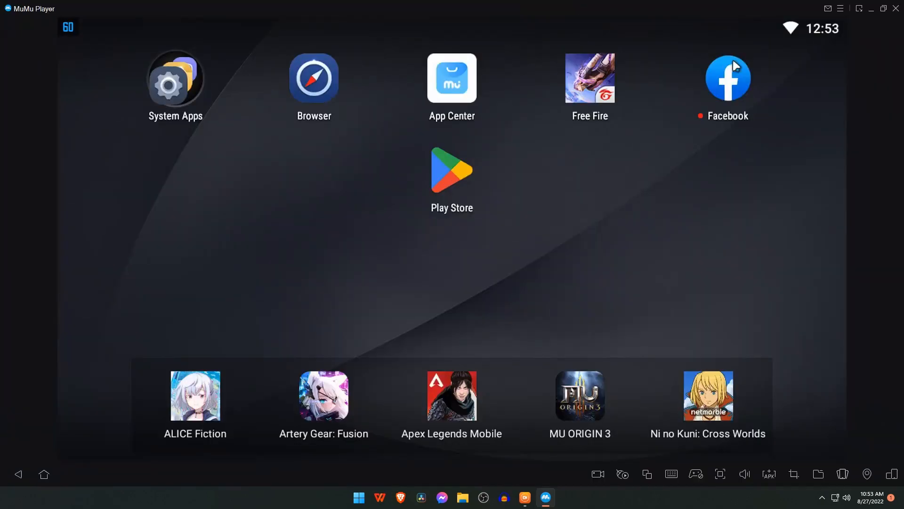